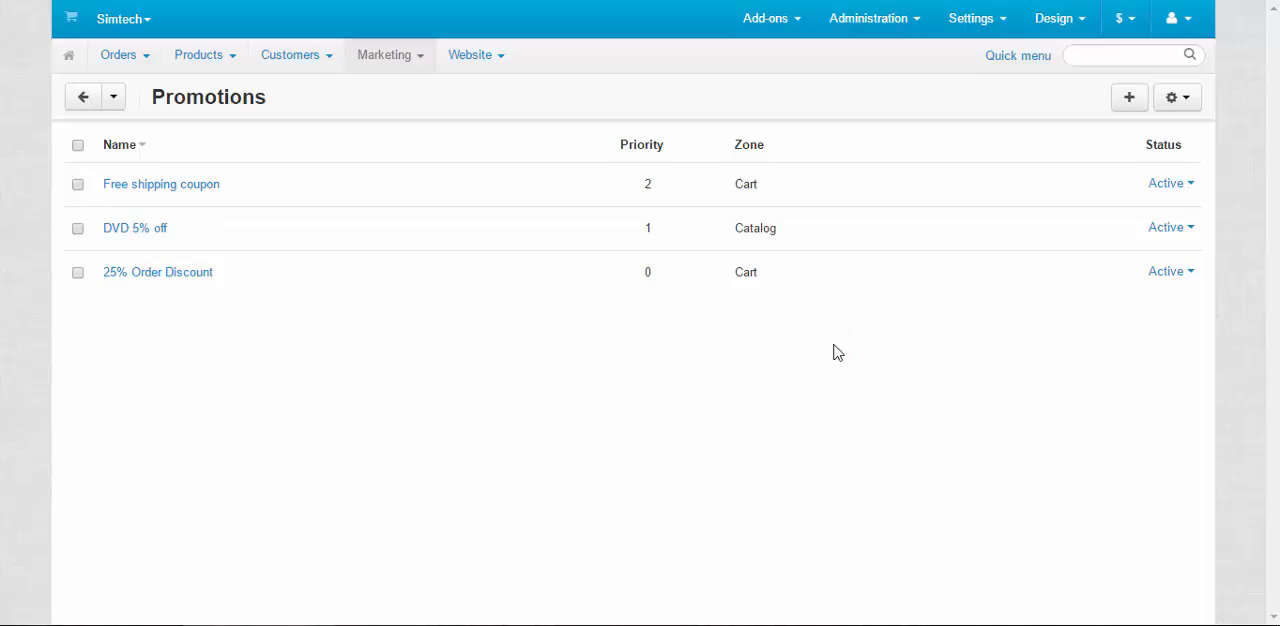
pyautogui.moveTo(1134, 130)
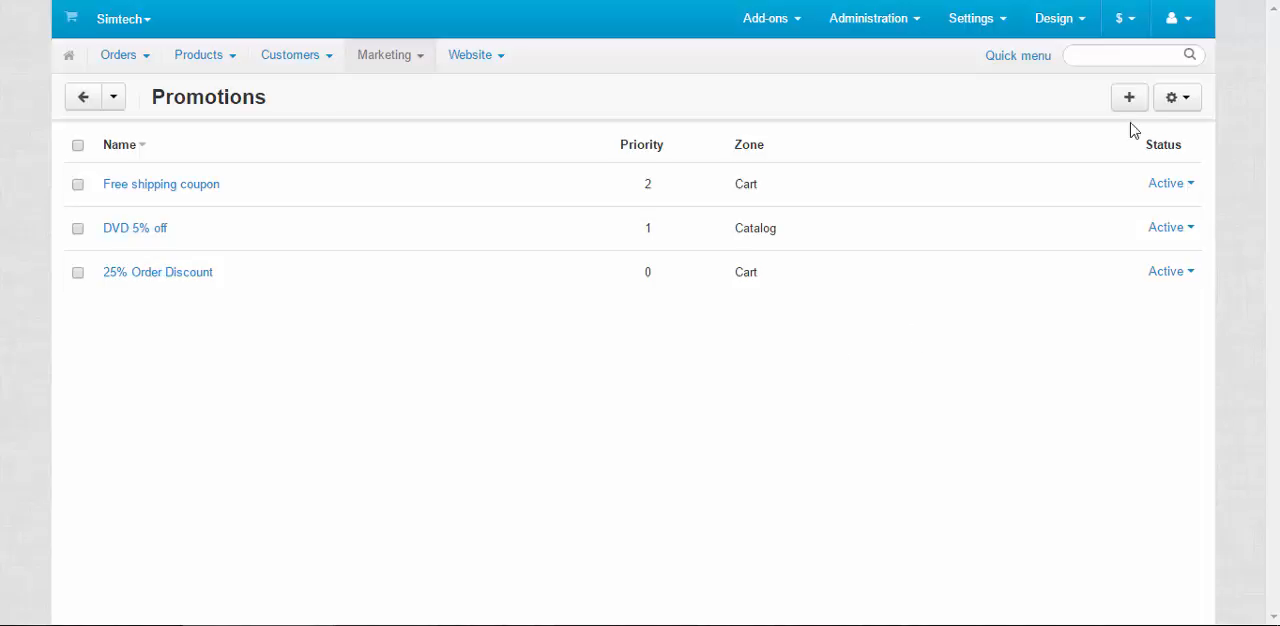
# Bring up the add-promotion menu offering catalog or cart promotion types.
pyautogui.click(1128, 96)
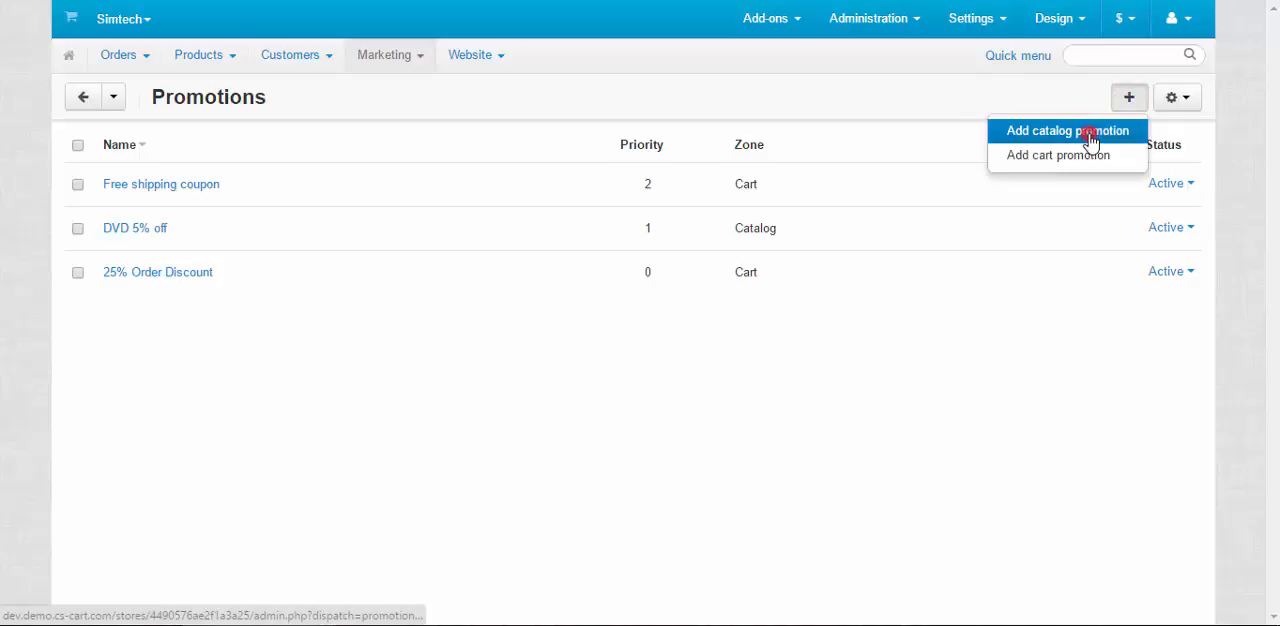
# Start a new catalog promotion named 'Apparel discount'.
pyautogui.click(1068, 132)
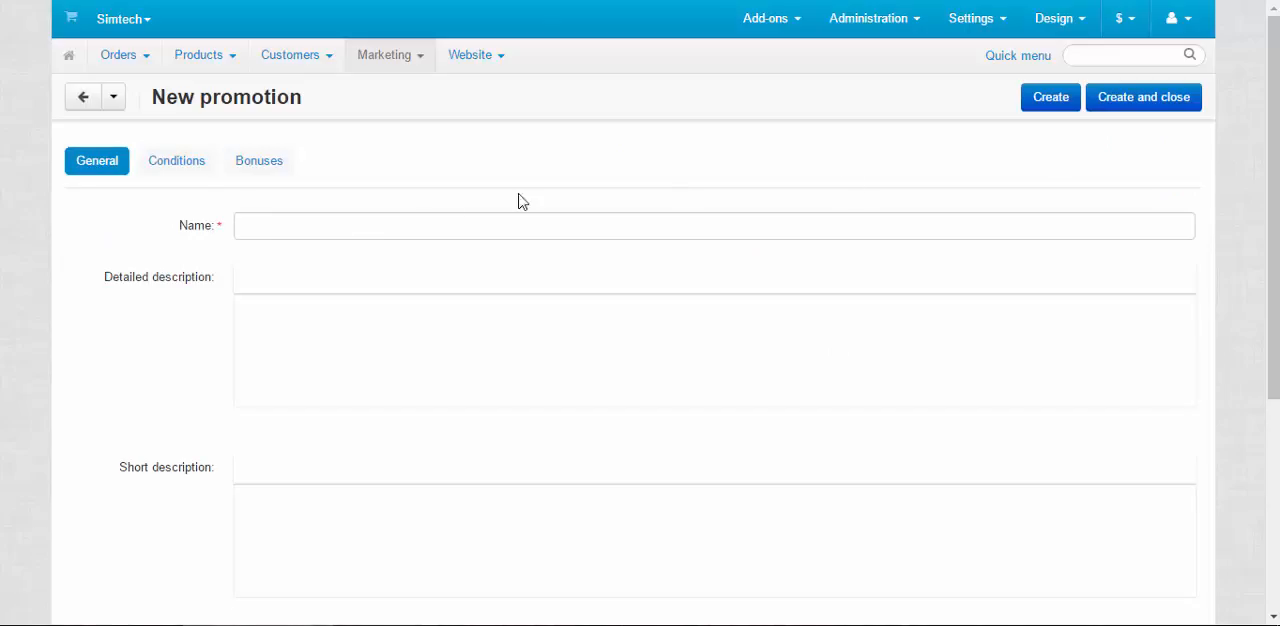
pyautogui.click(712, 224)
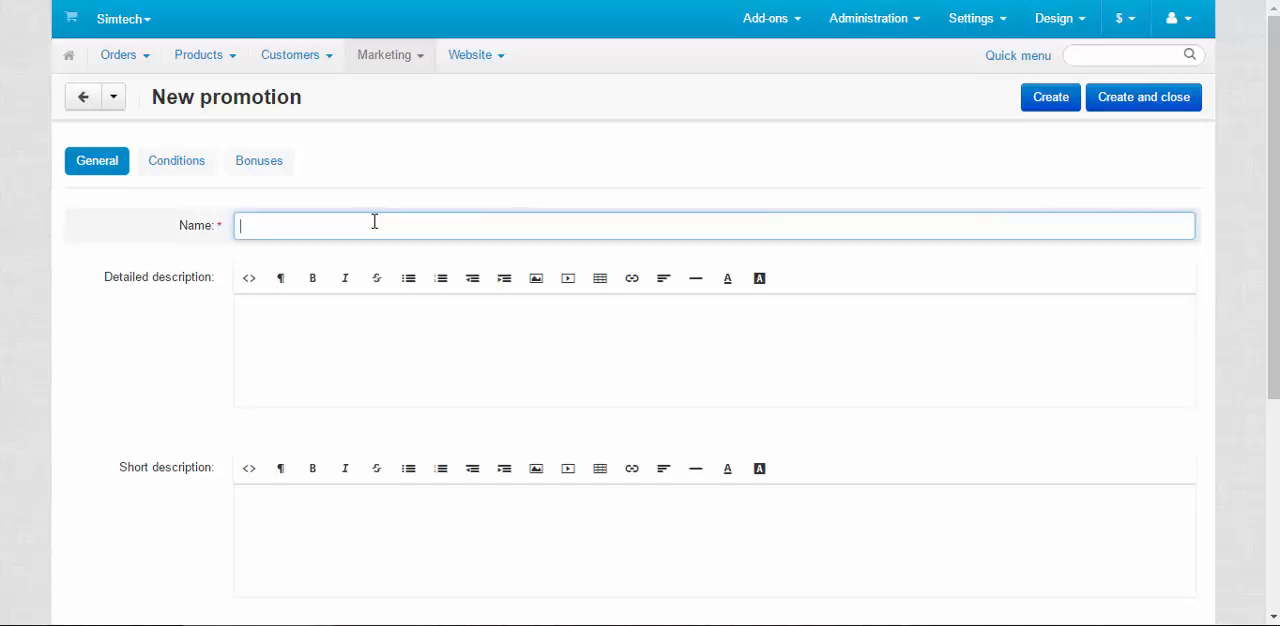
pyautogui.write('Apparel')
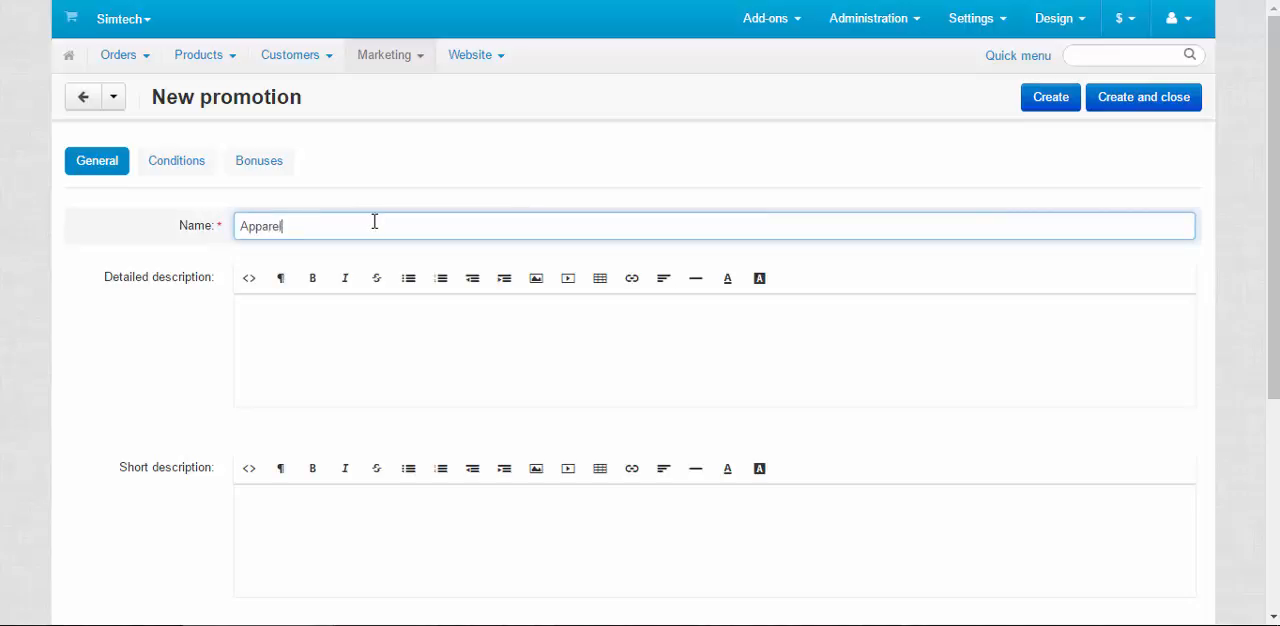
pyautogui.write('discoun')
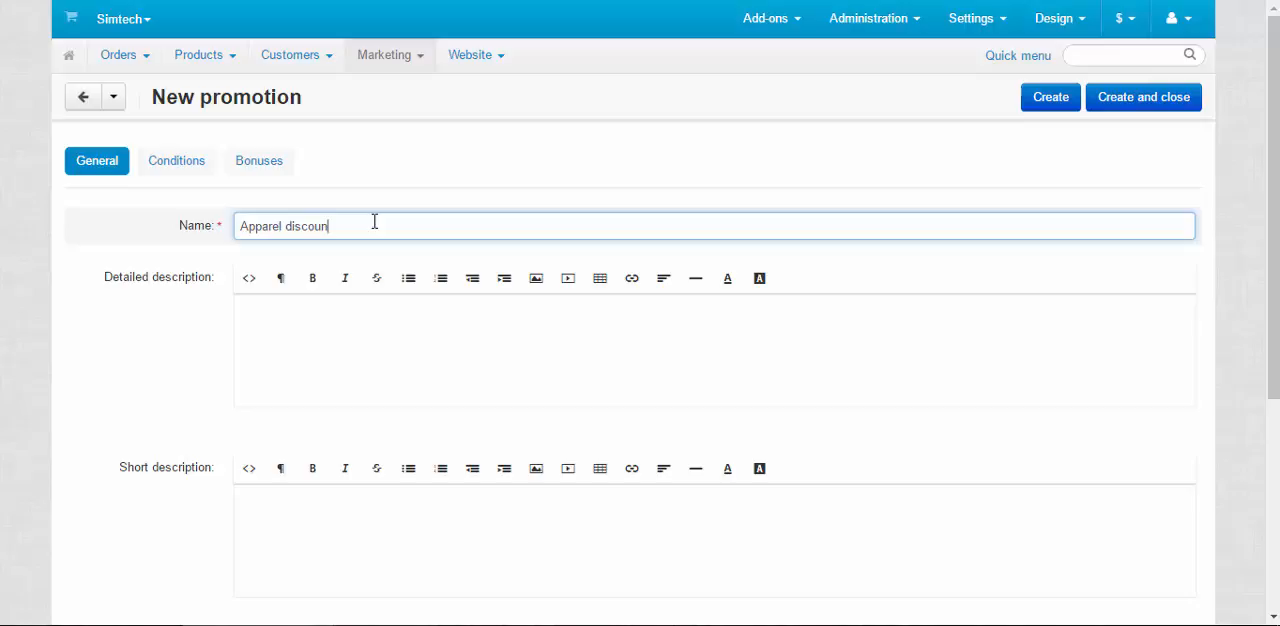
# Enter detailed description 'Nice clothes, nice price!' and short description 'Enjoy!'.
pyautogui.click(484, 338)
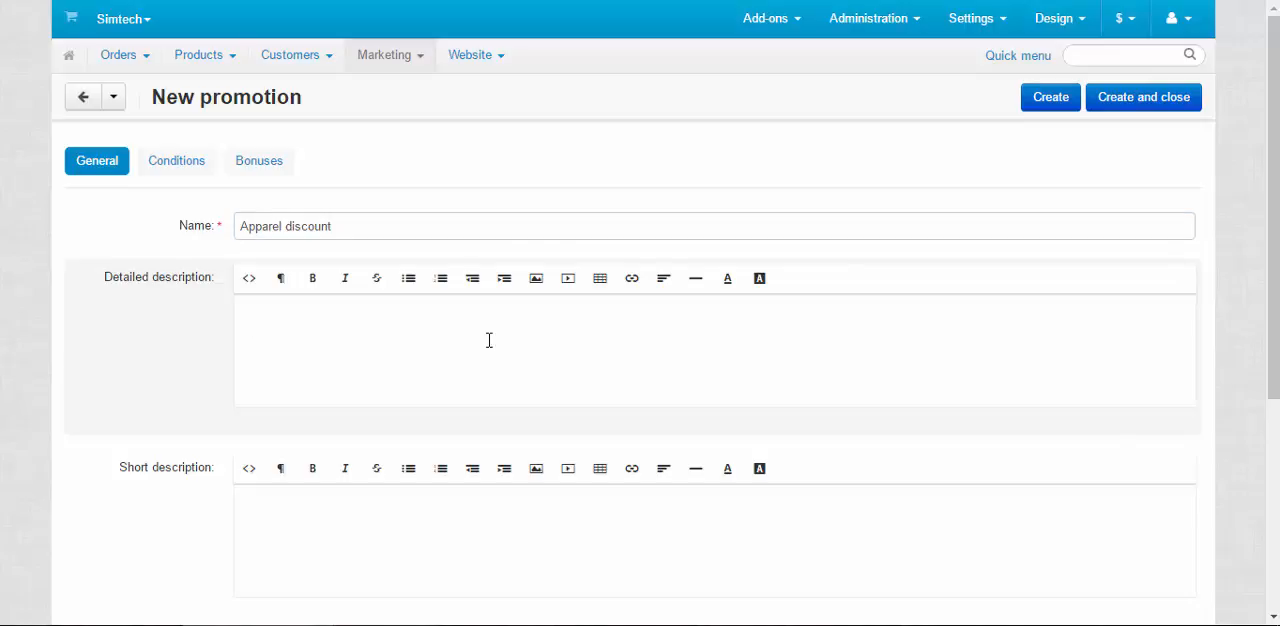
pyautogui.write('Nice cloth')
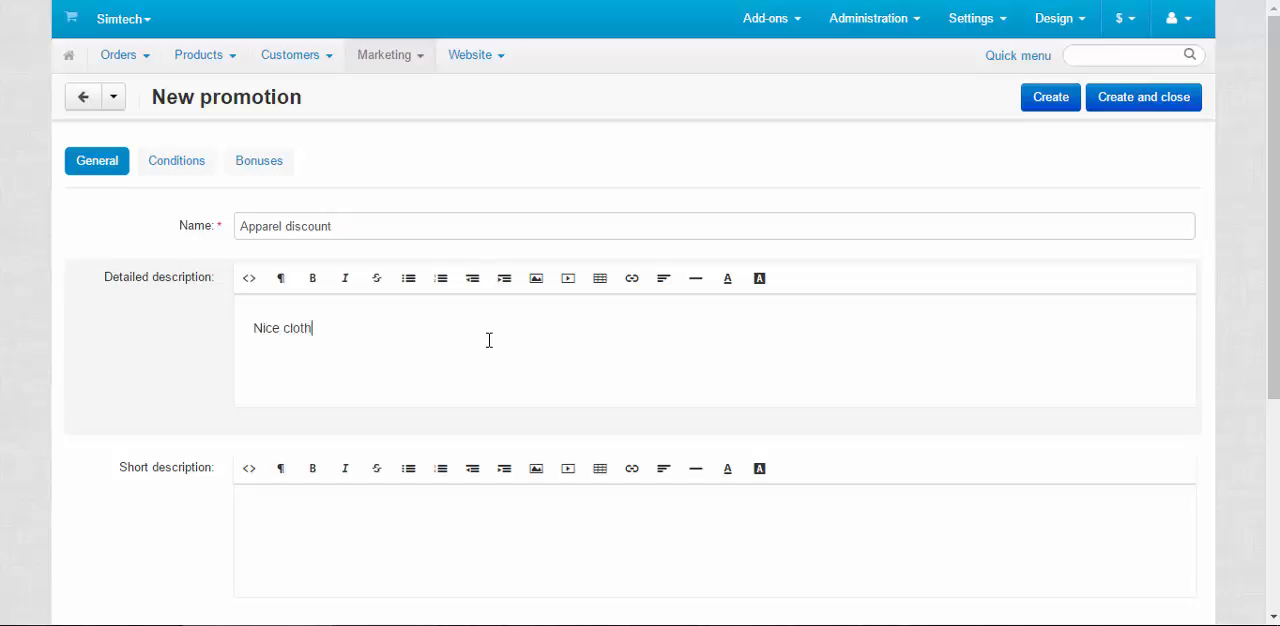
pyautogui.write('es')
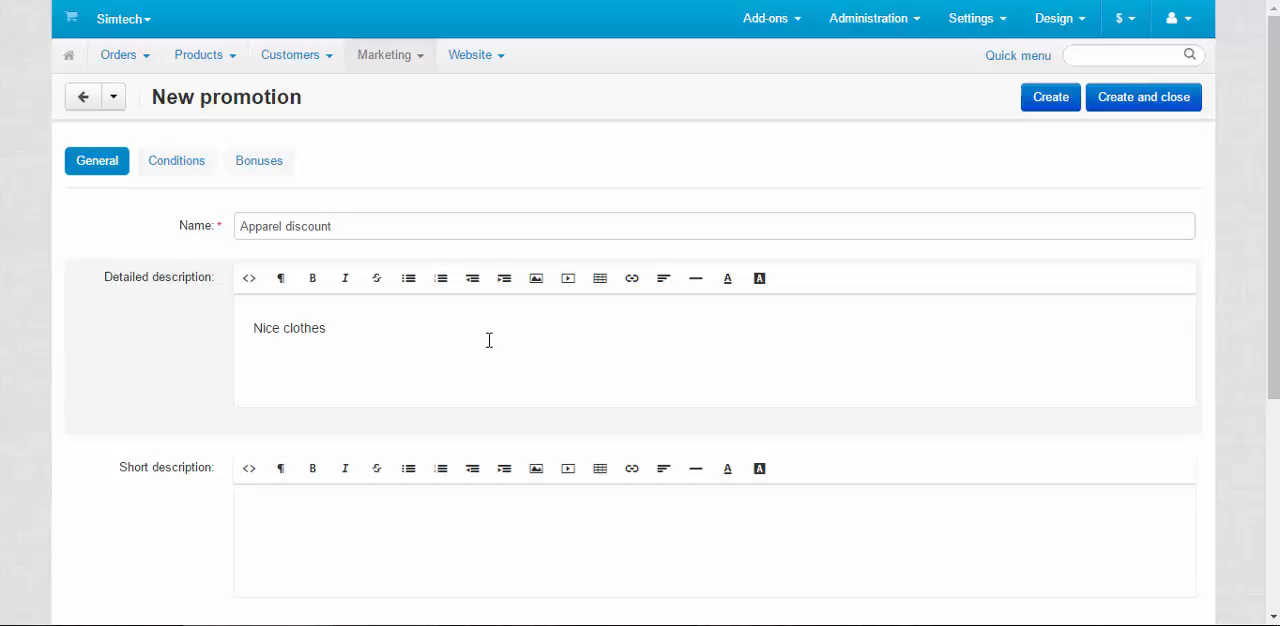
pyautogui.write(', nice pric')
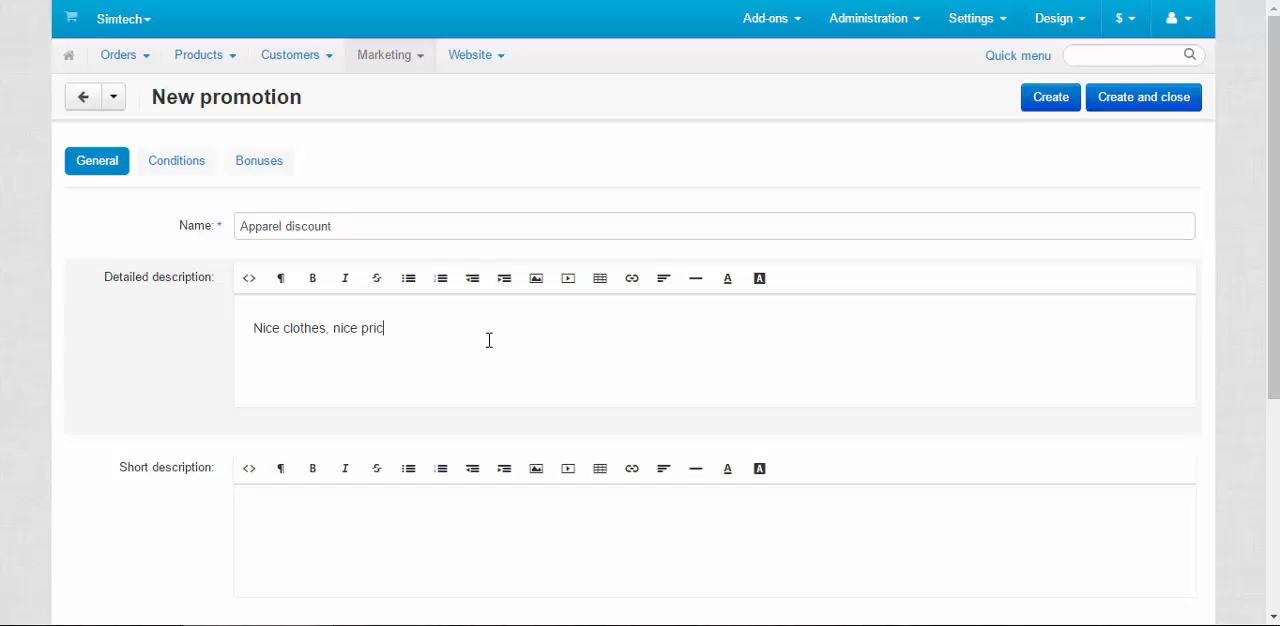
pyautogui.write('e')
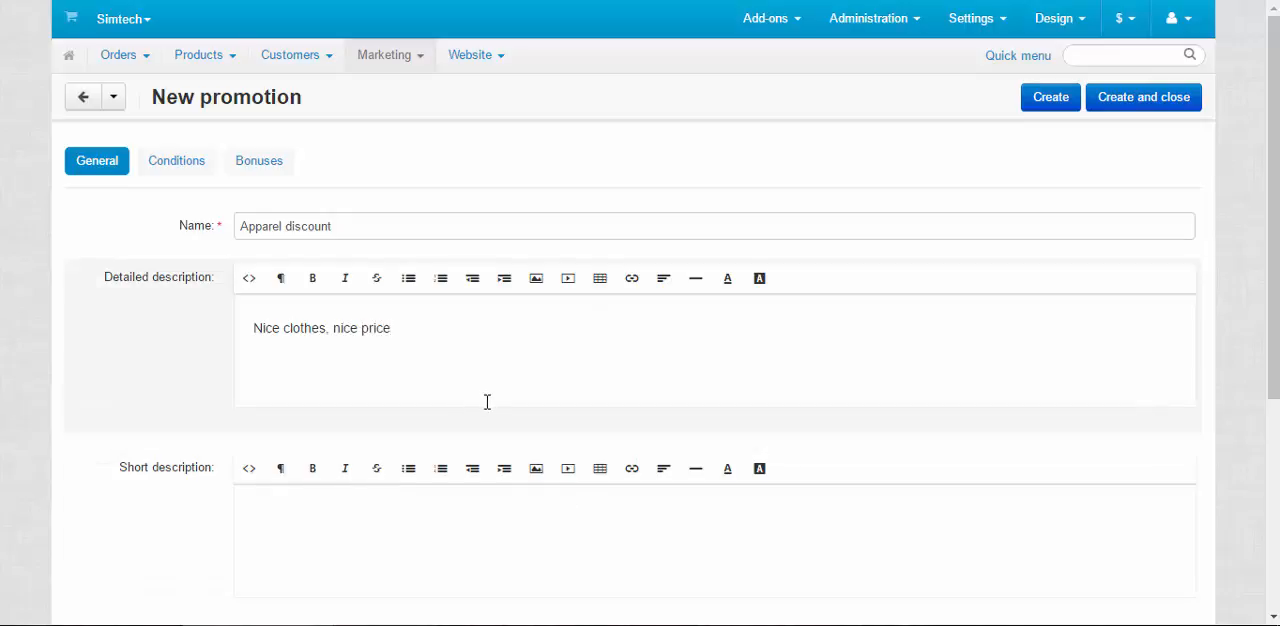
pyautogui.write('!')
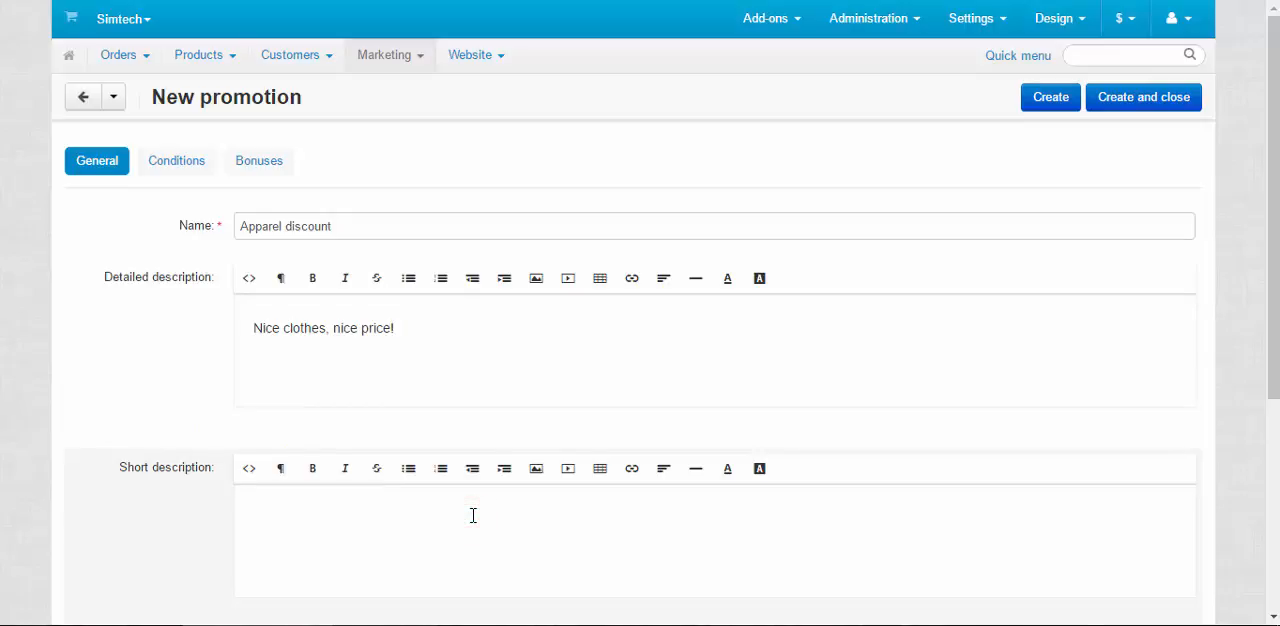
pyautogui.write('Enjoy!')
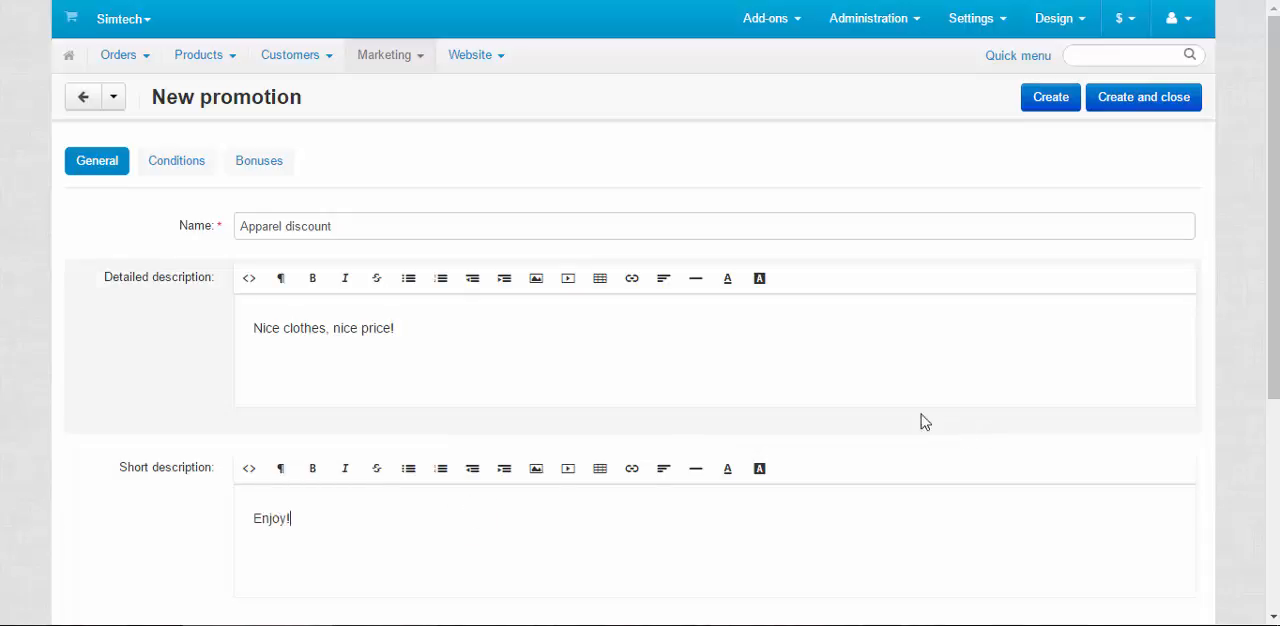
# Enable an available period ending 06/25/2016 and set the promotion priority to 4.
pyautogui.scroll(-3)
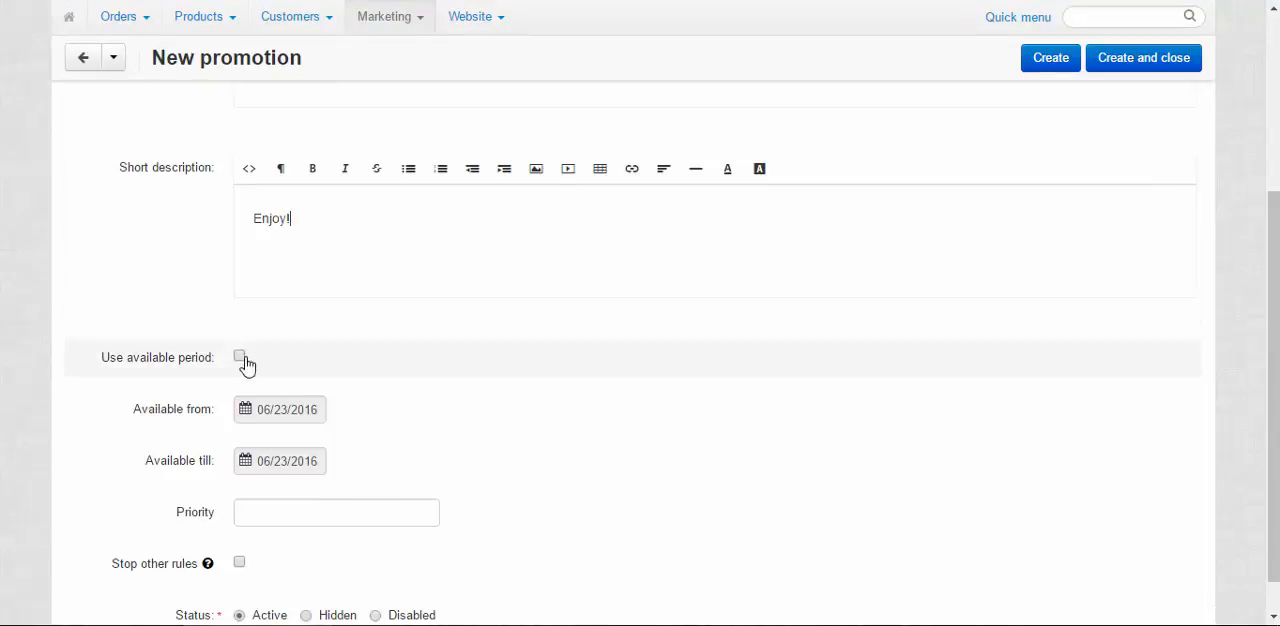
pyautogui.click(240, 356)
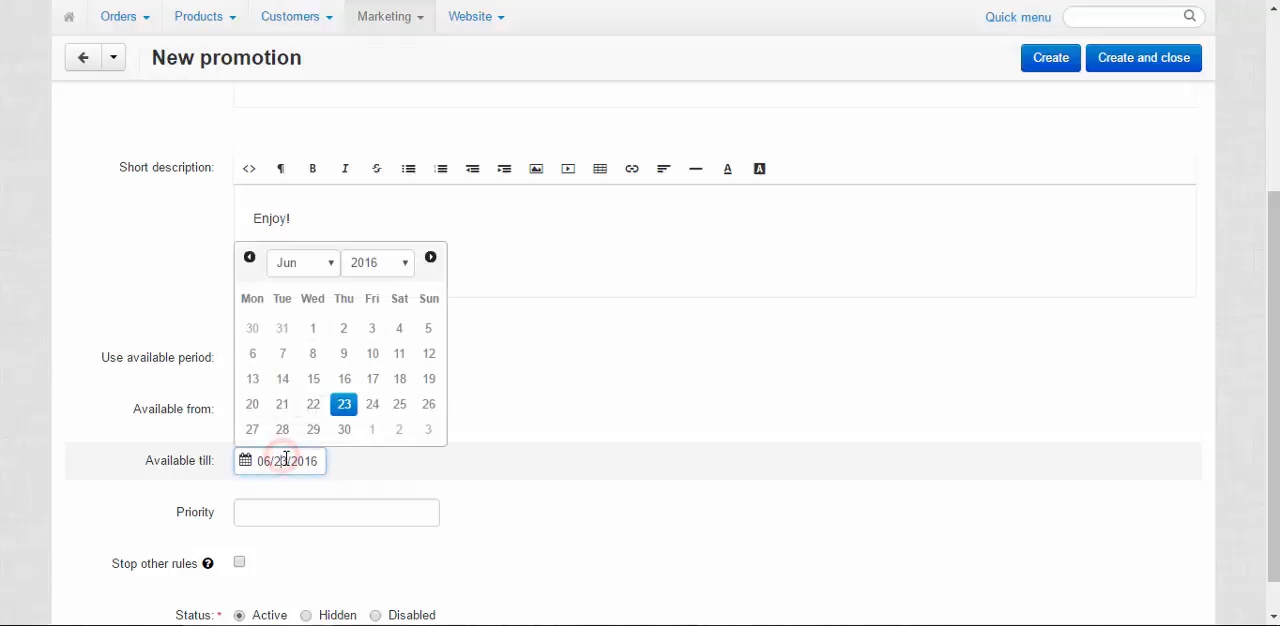
pyautogui.click(344, 328)
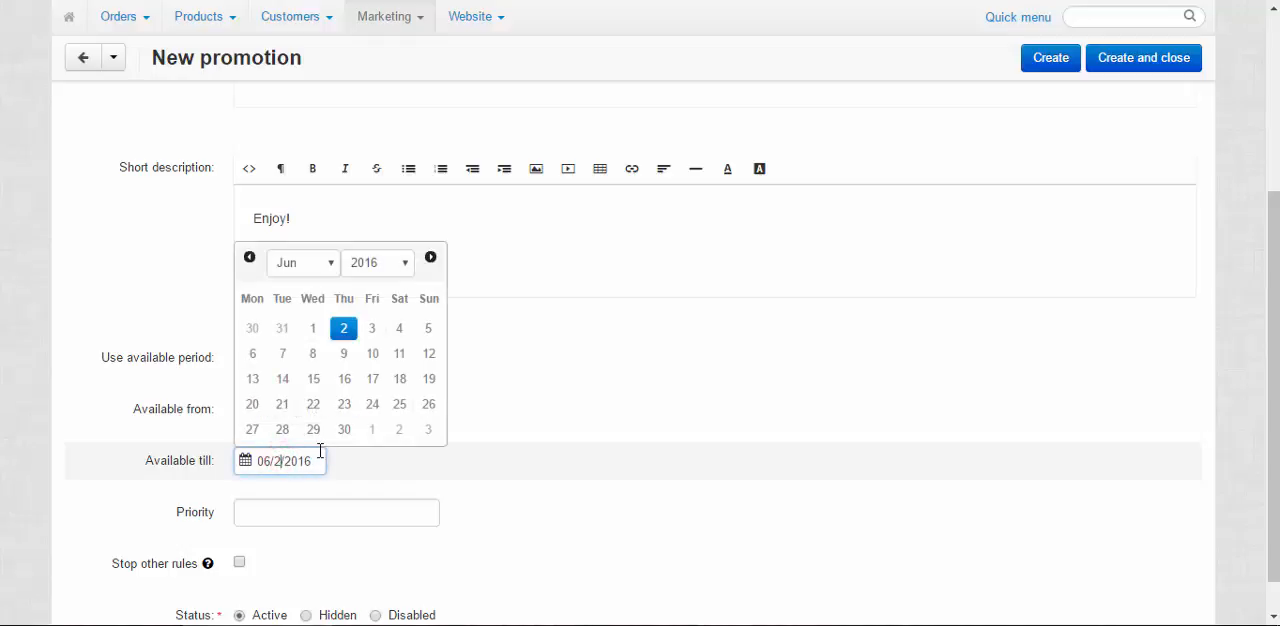
pyautogui.click(400, 404)
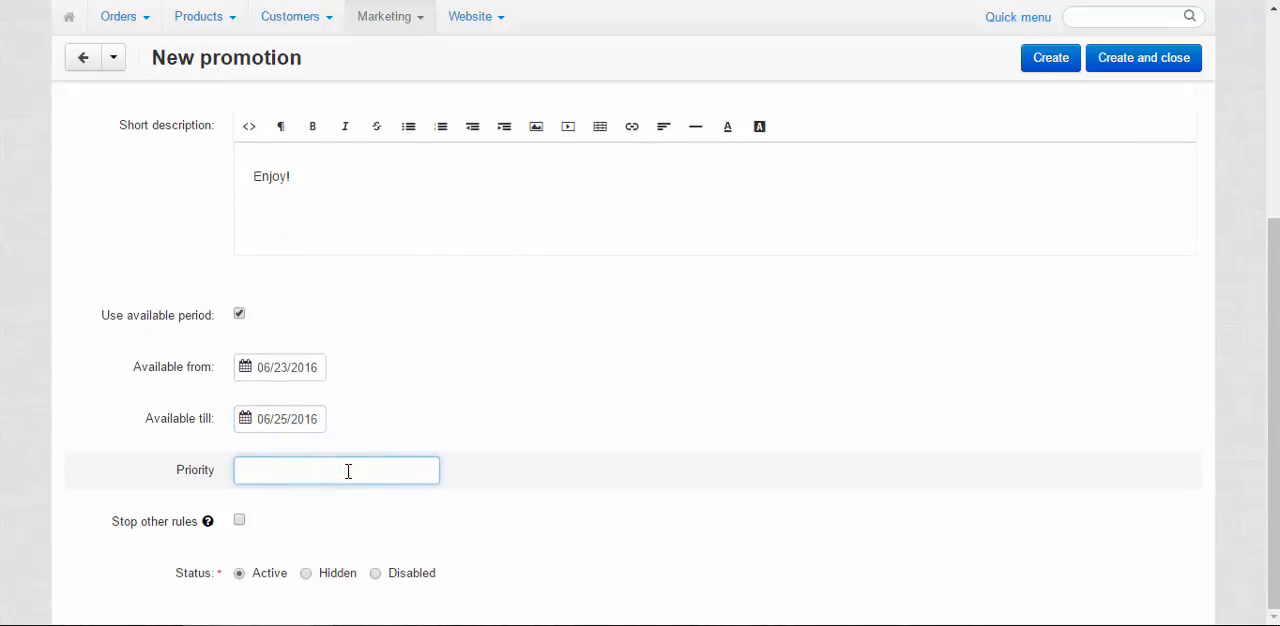
pyautogui.write('4')
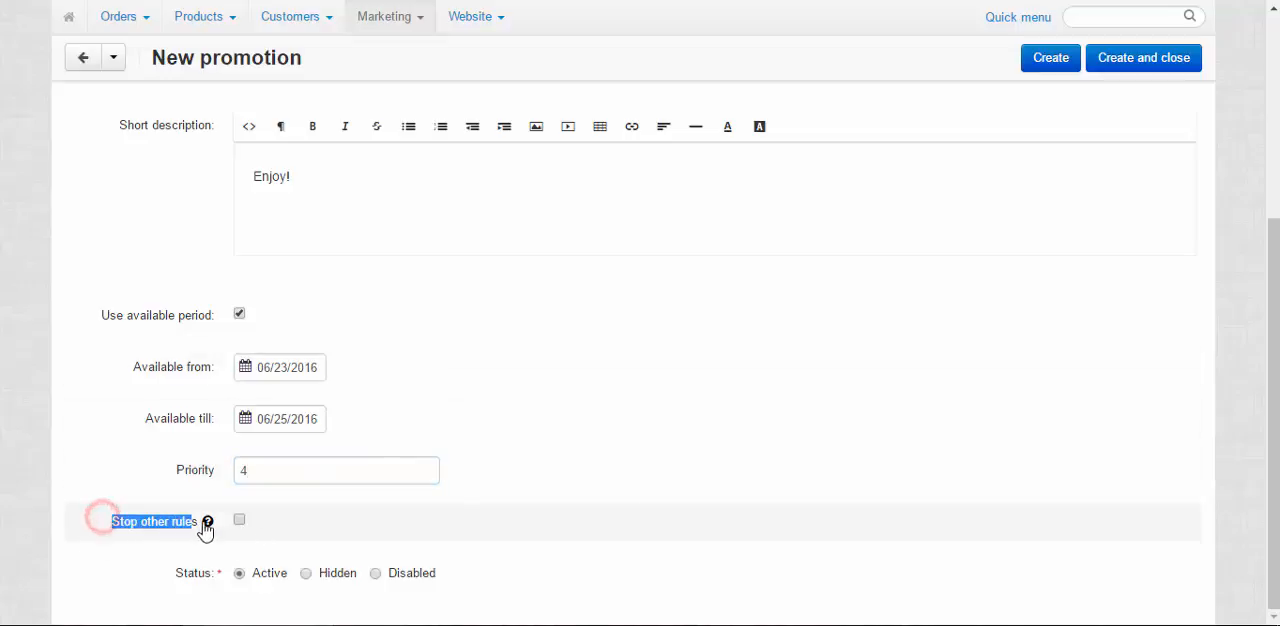
pyautogui.scroll(3)
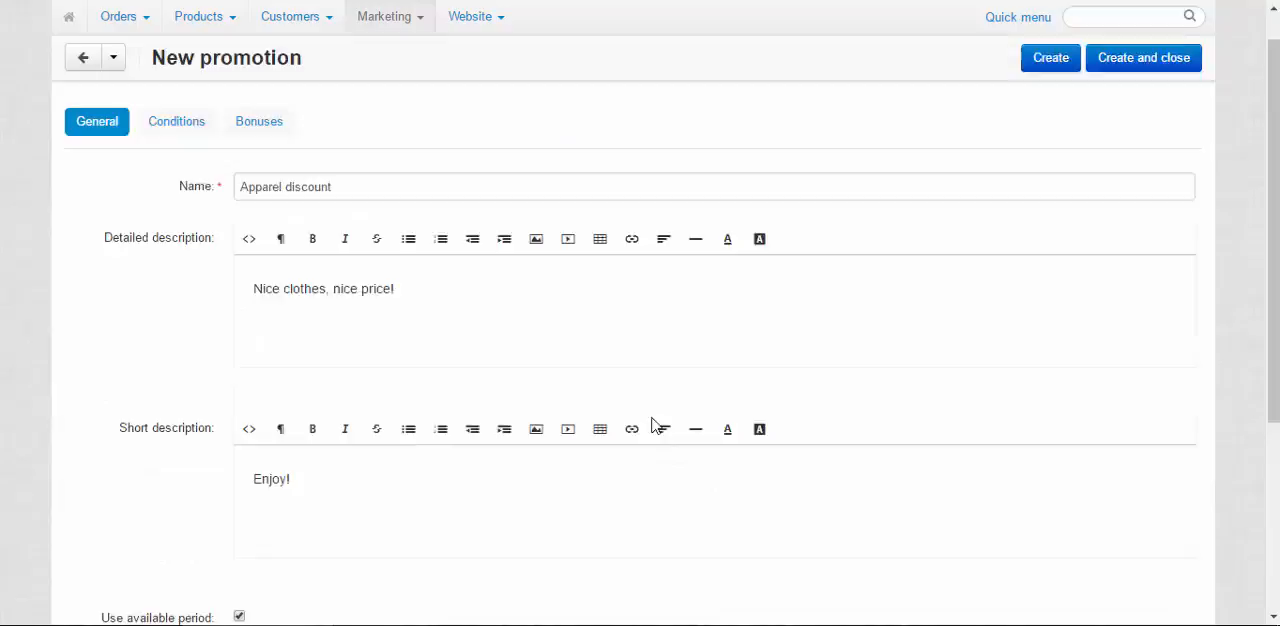
# Add a Categories ('in') condition to the promotion with no categories selected.
pyautogui.click(176, 122)
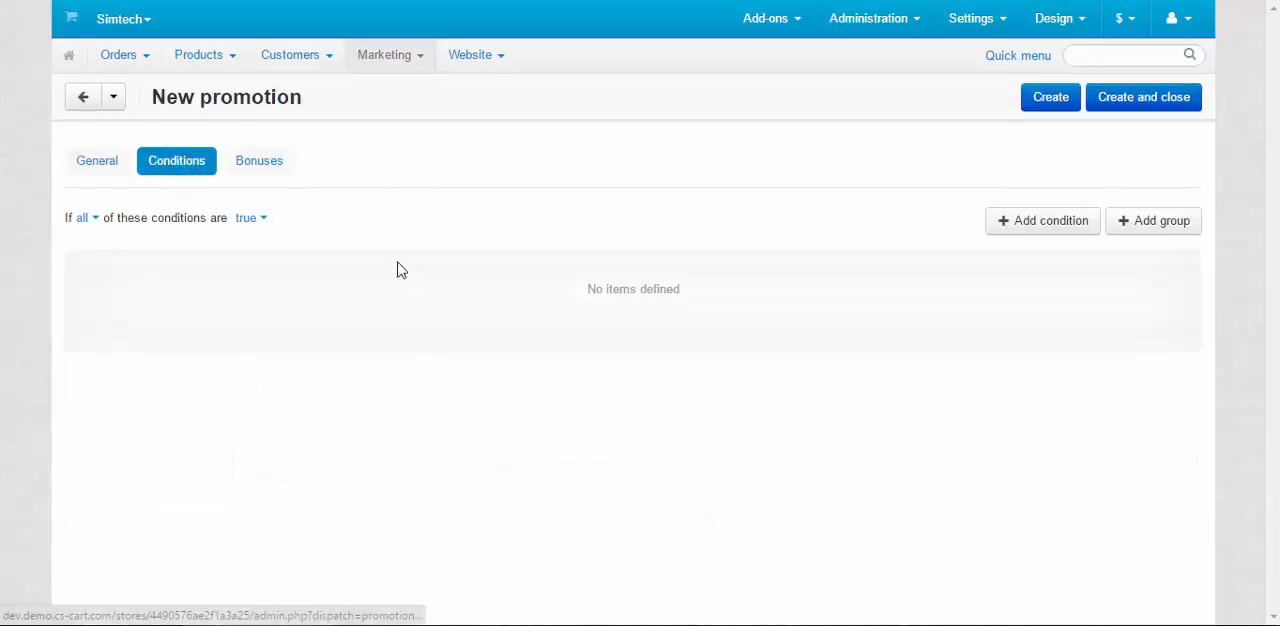
pyautogui.moveTo(356, 238)
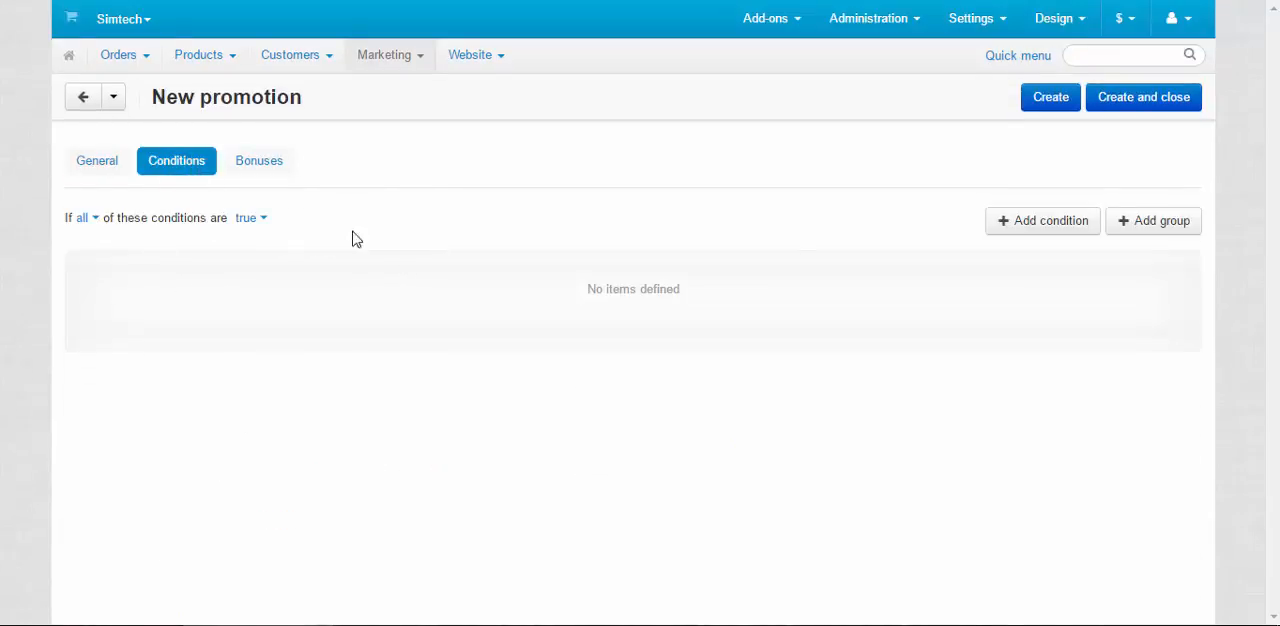
pyautogui.moveTo(1064, 224)
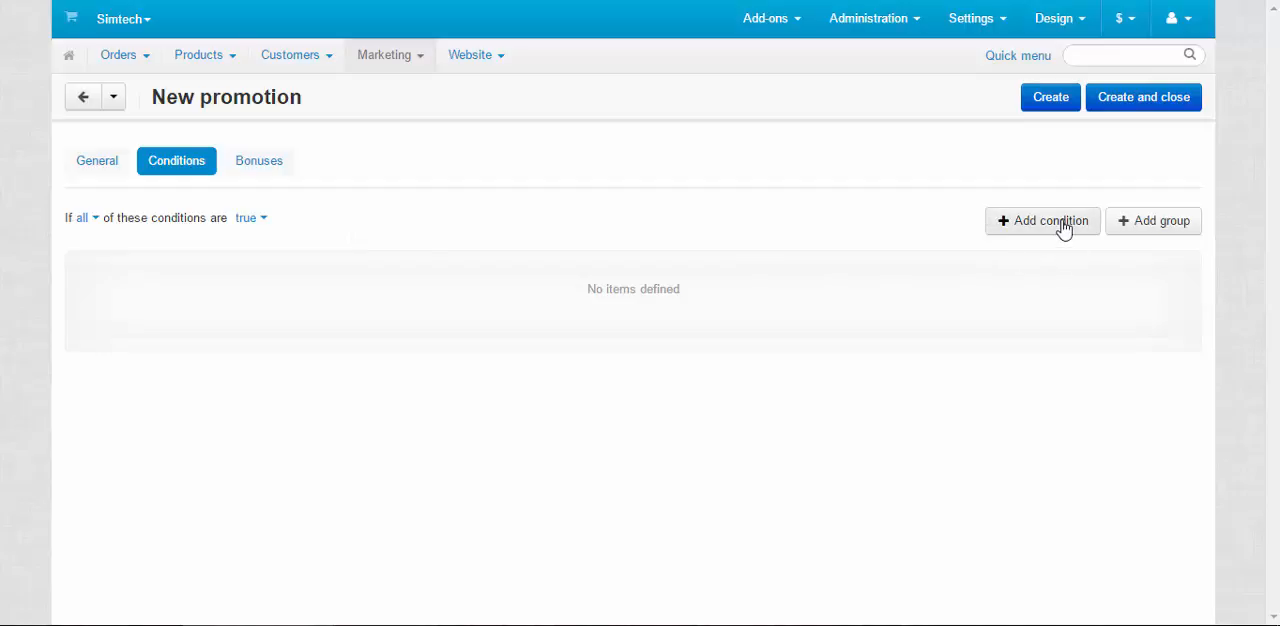
pyautogui.click(1042, 220)
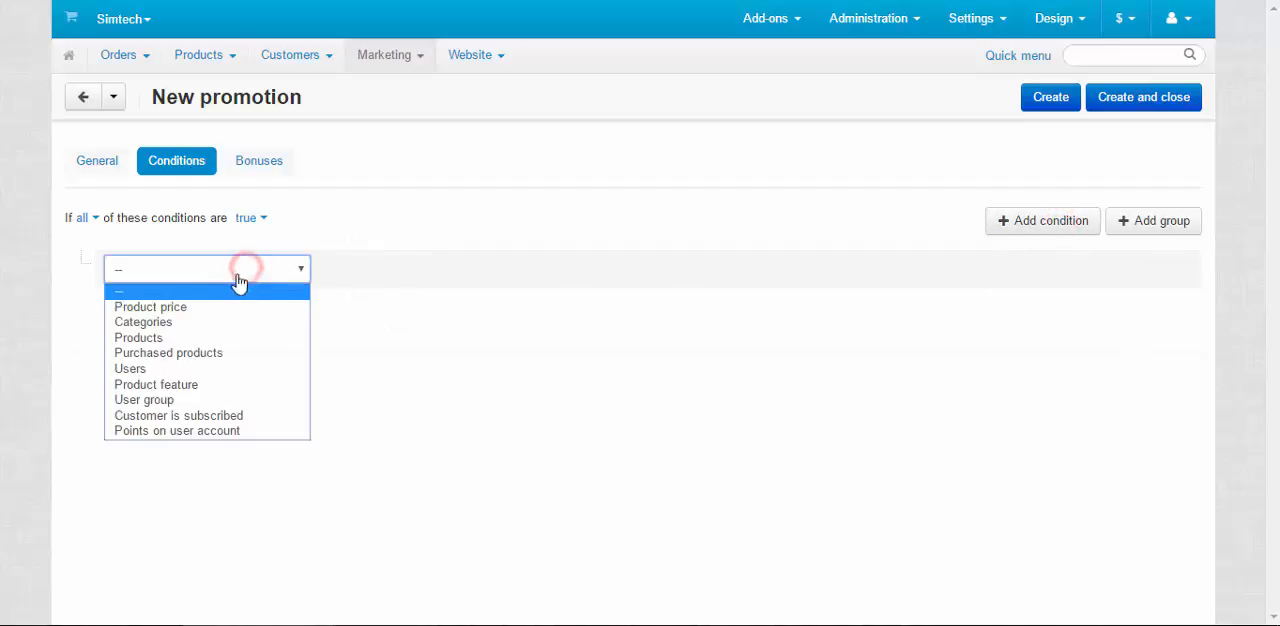
pyautogui.moveTo(138, 338)
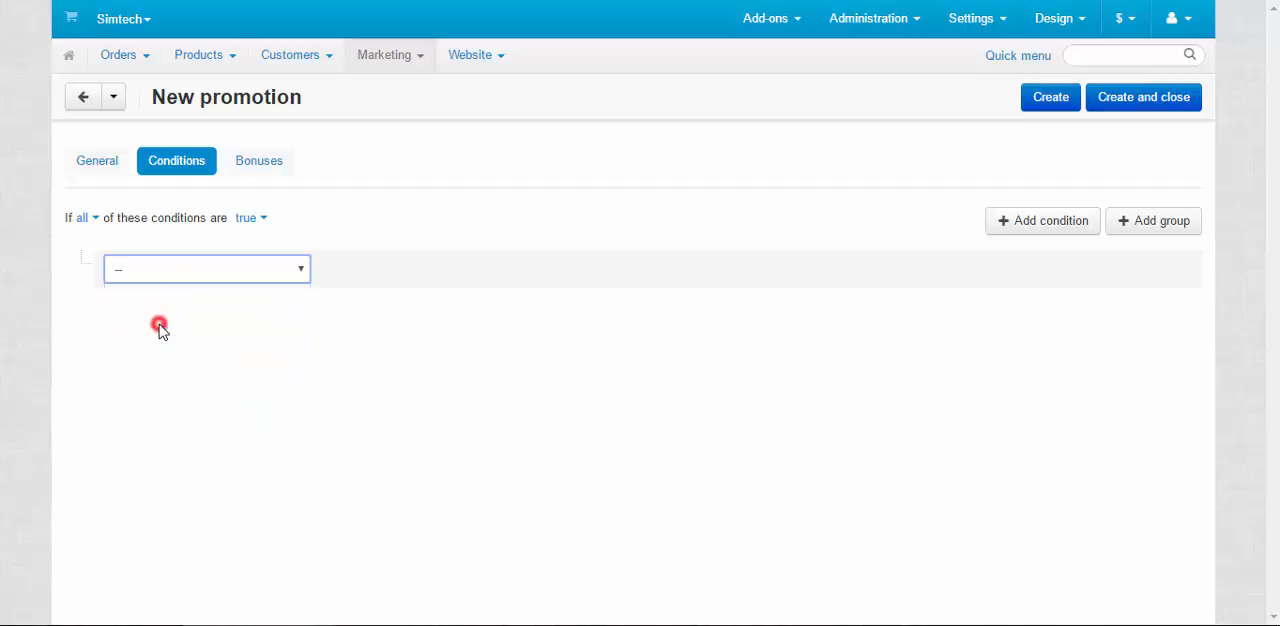
pyautogui.click(206, 268)
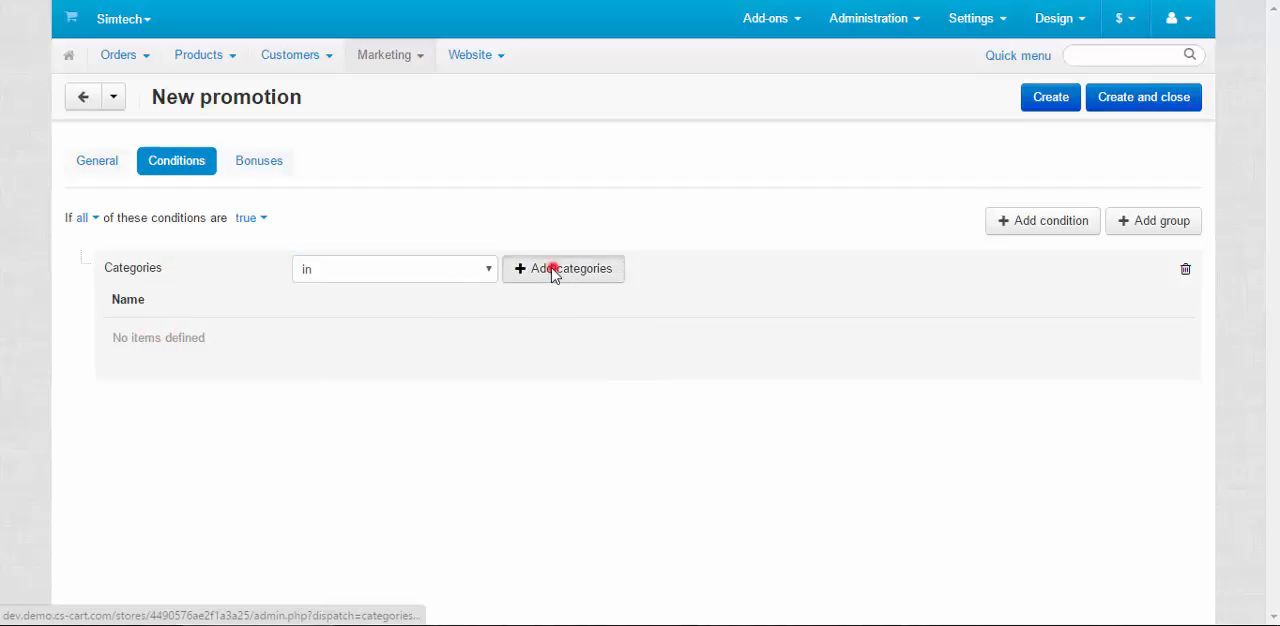
# Select Men's Clothing and Women's Clothing as the condition's categories.
pyautogui.click(564, 268)
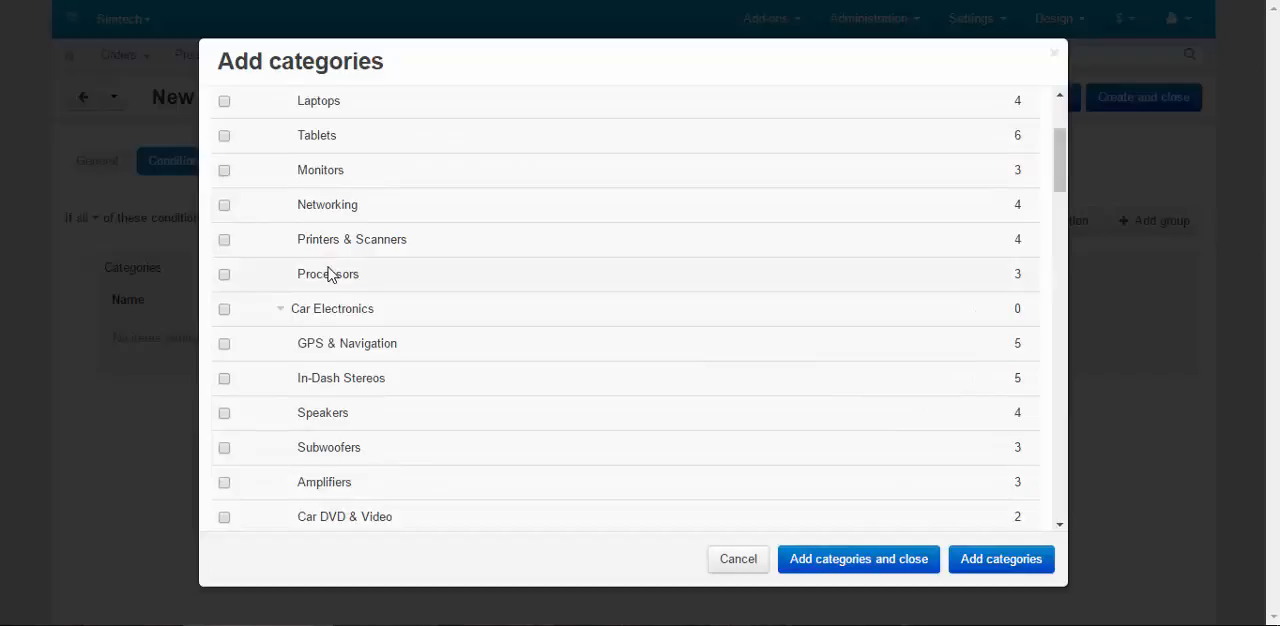
pyautogui.scroll(3)
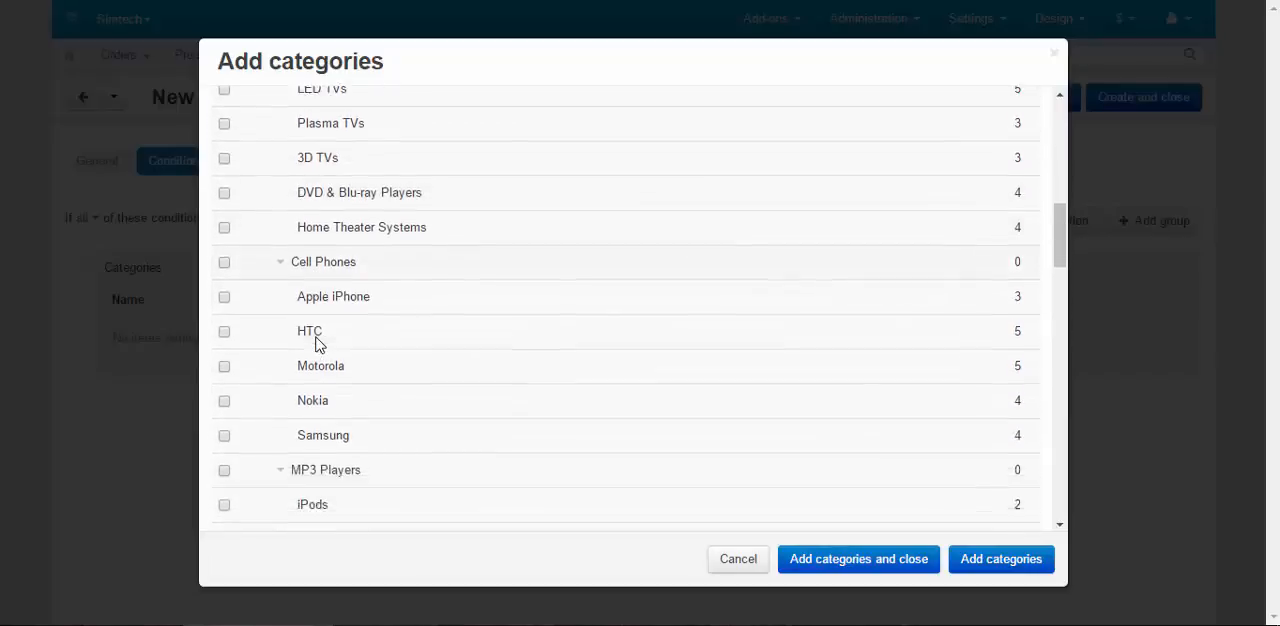
pyautogui.scroll(-3)
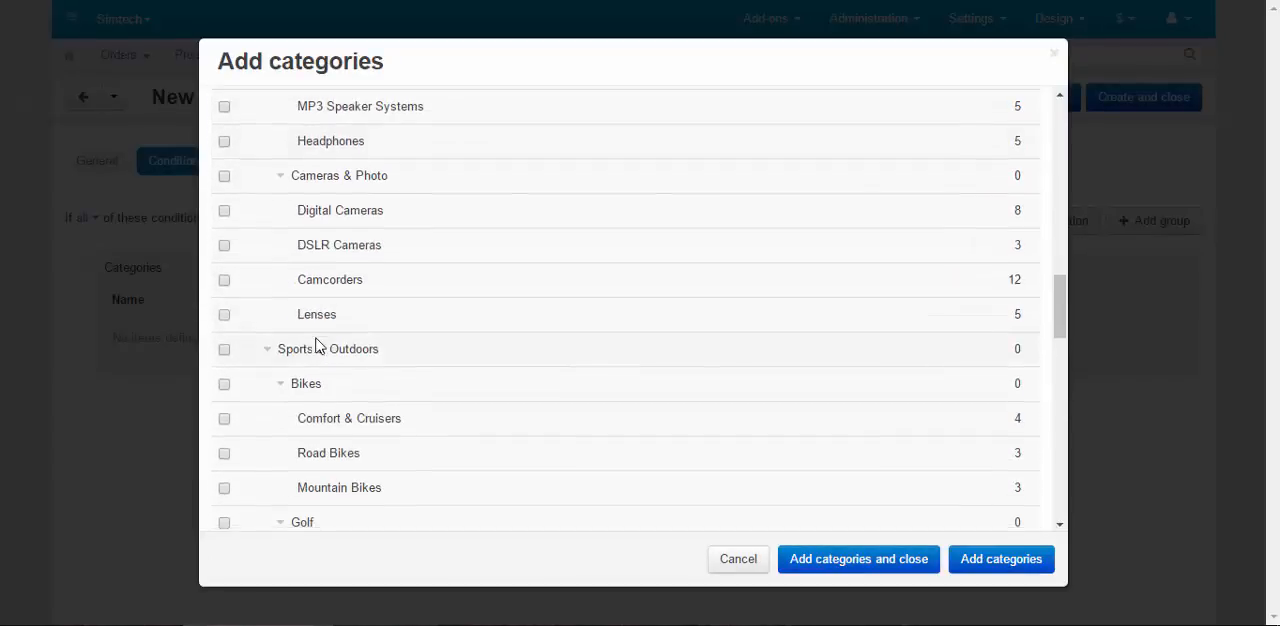
pyautogui.scroll(-3)
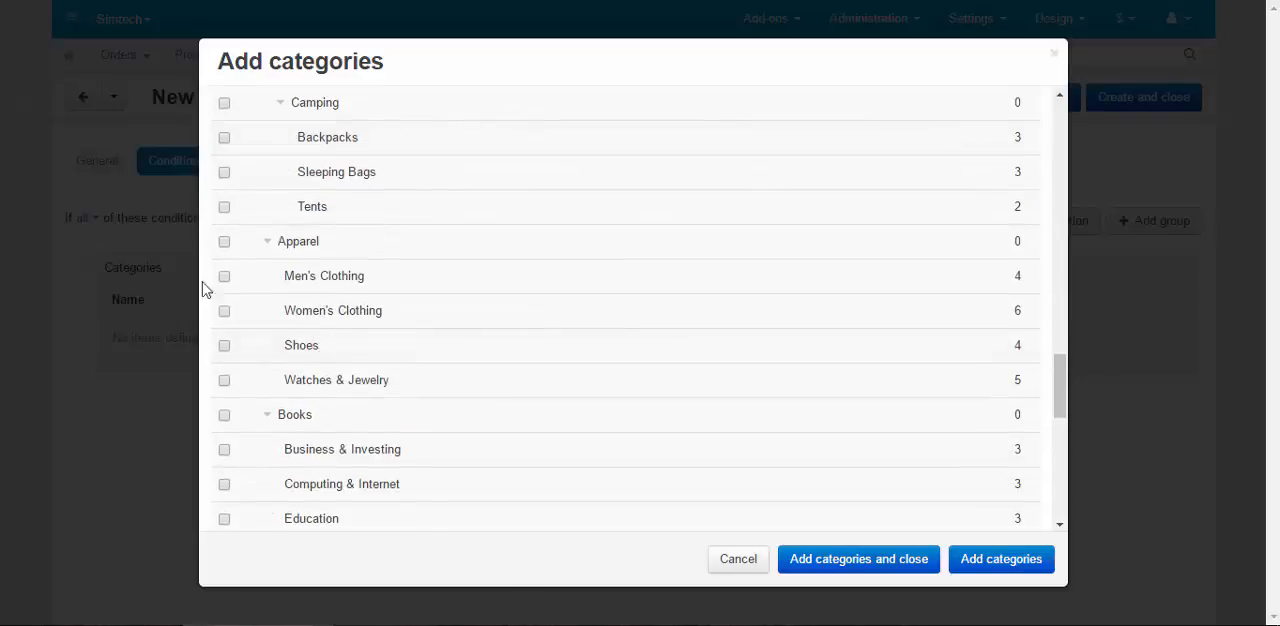
pyautogui.click(224, 276)
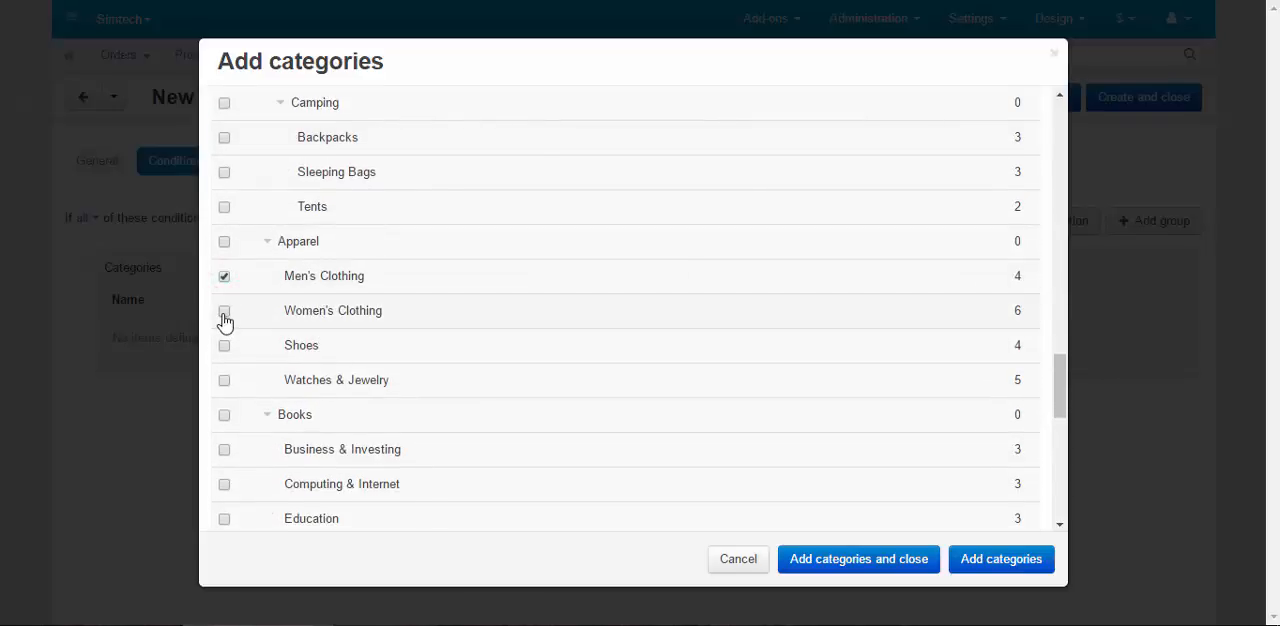
pyautogui.click(1000, 560)
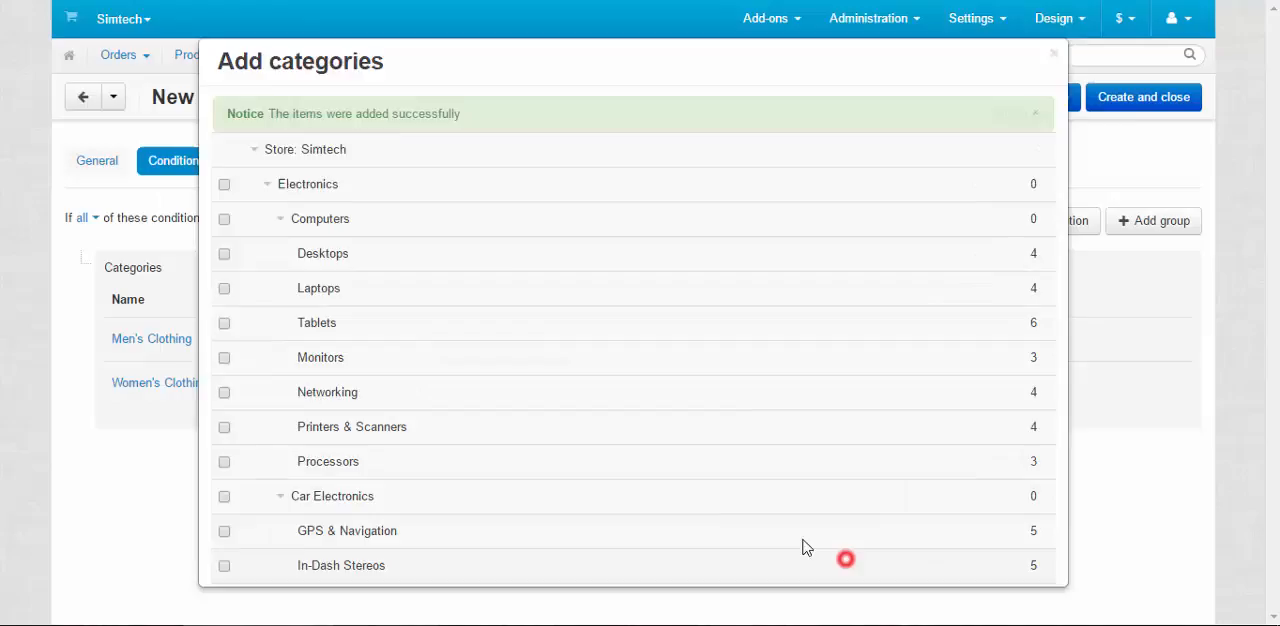
pyautogui.click(258, 160)
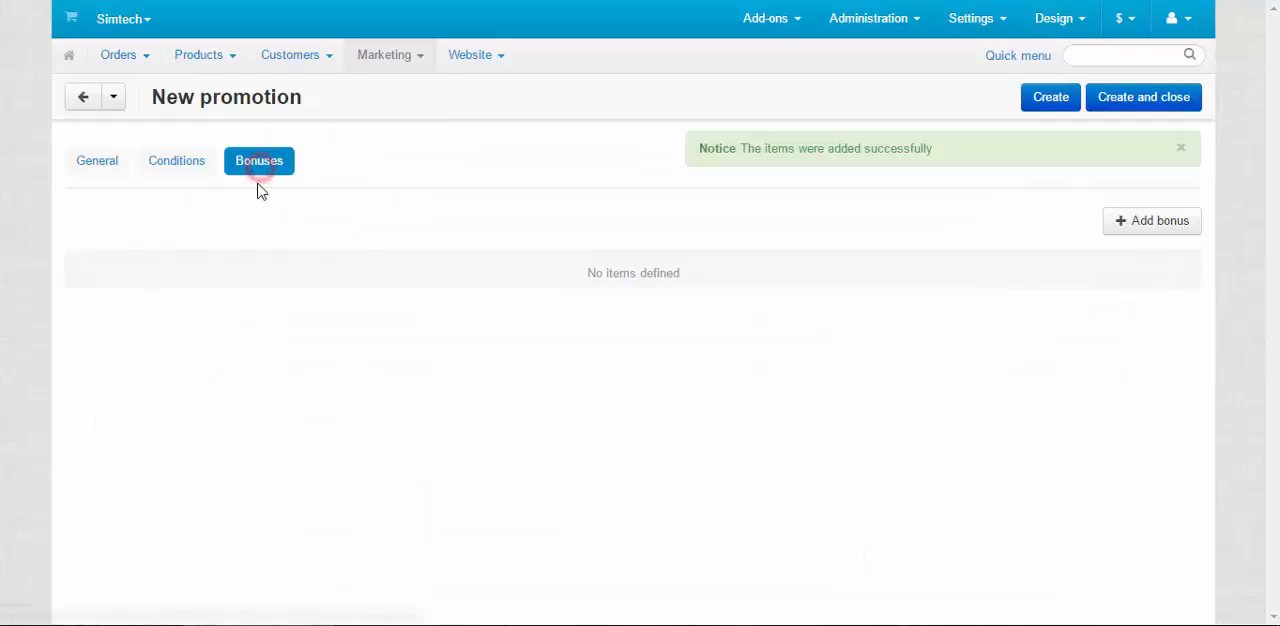
# Add a Product discount bonus of 80 by percentage of the original price.
pyautogui.click(1152, 220)
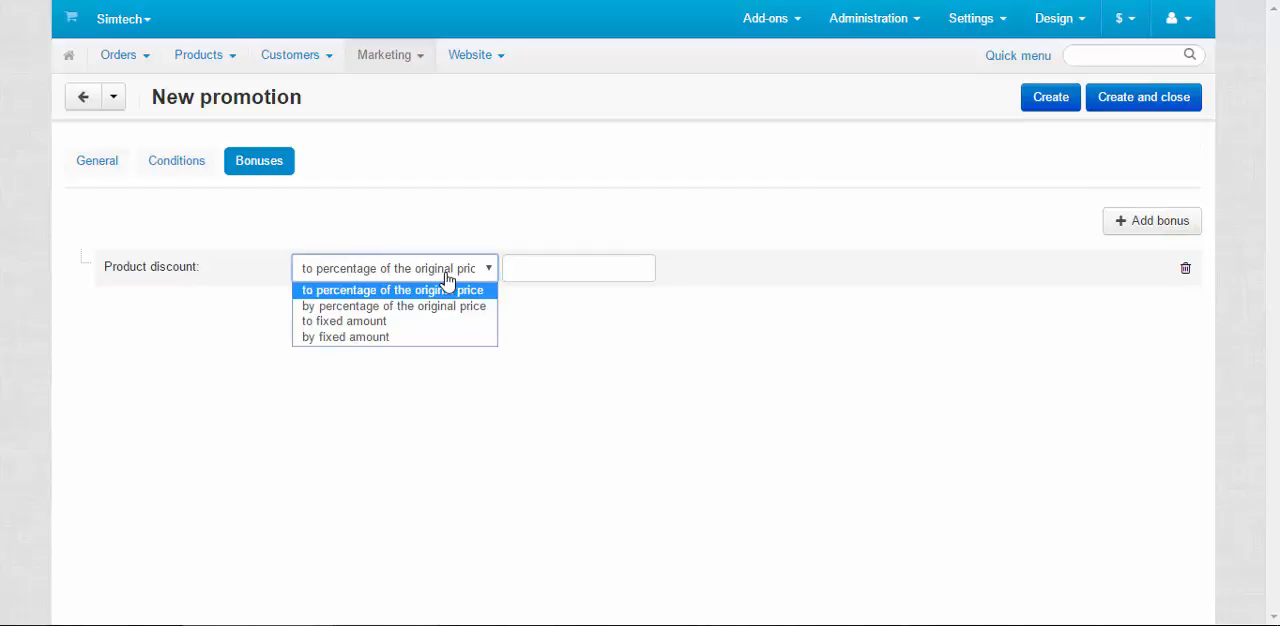
pyautogui.click(392, 288)
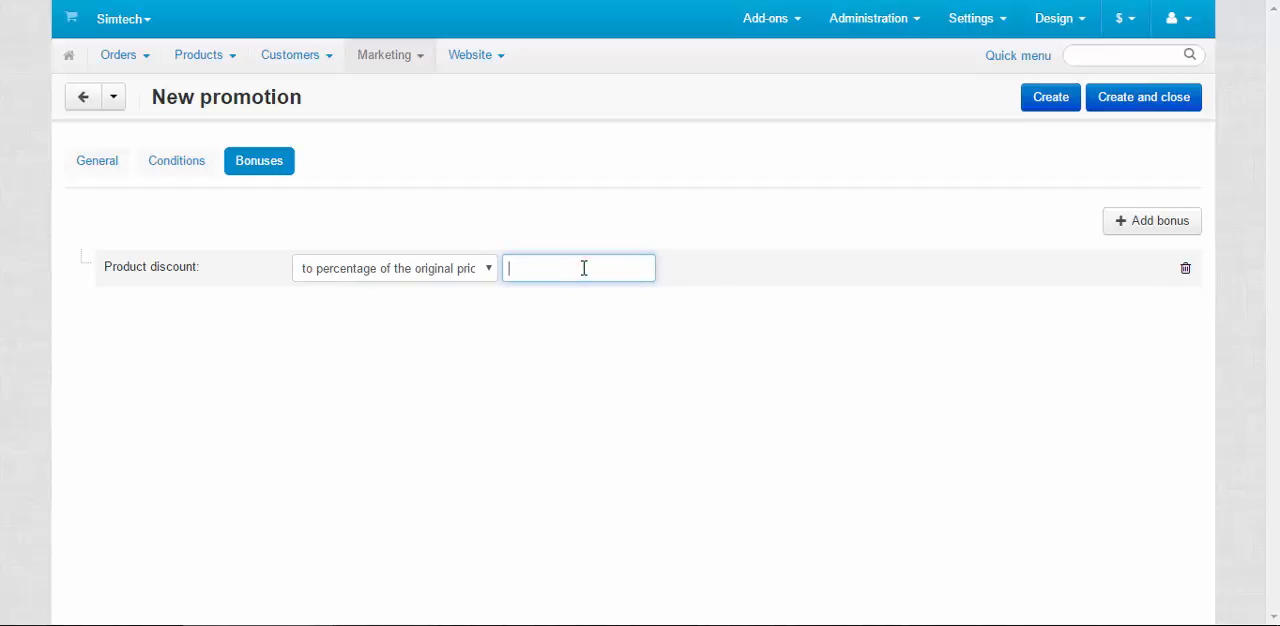
pyautogui.write('80')
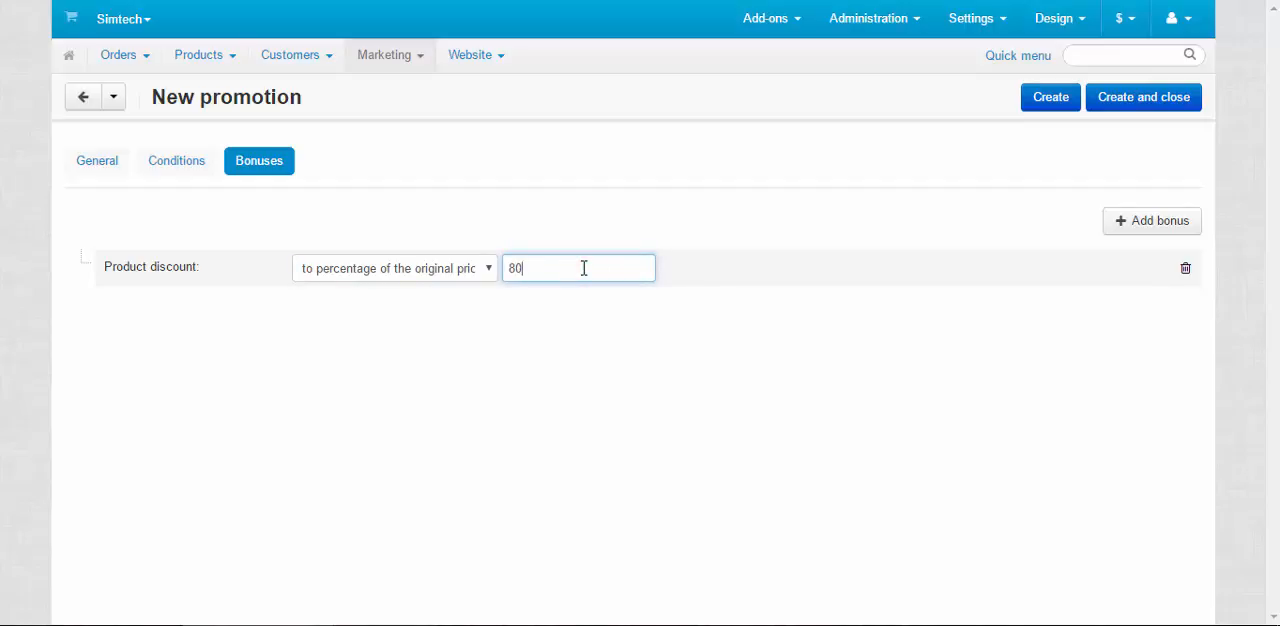
pyautogui.moveTo(456, 276)
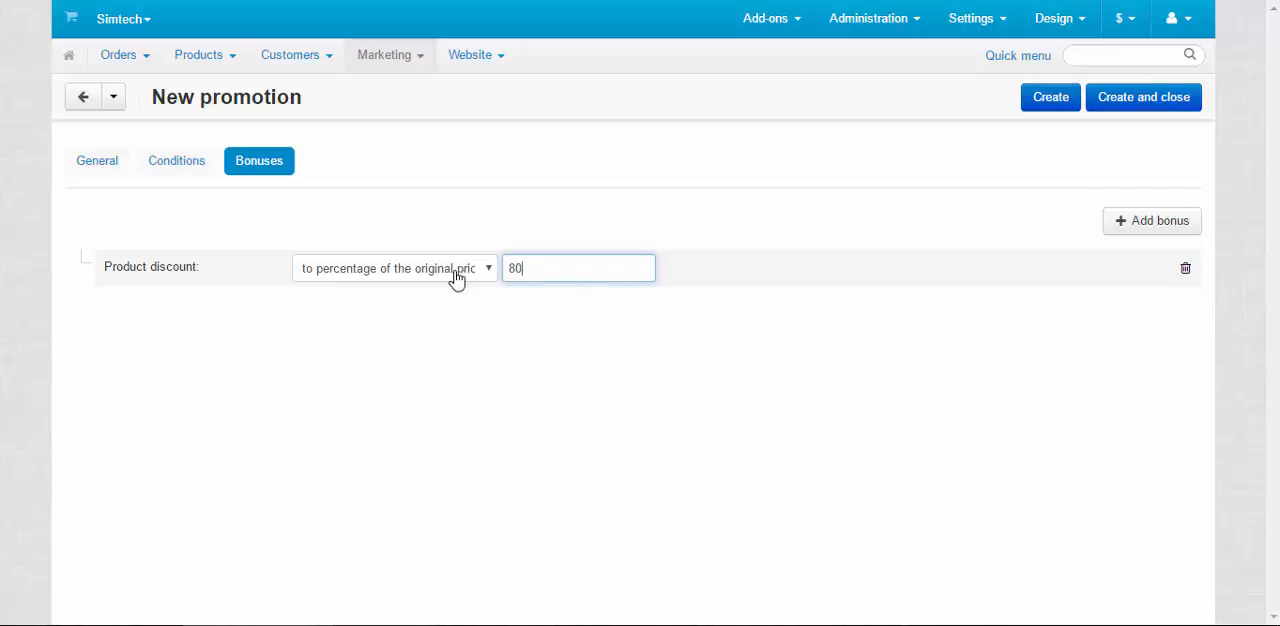
pyautogui.click(736, 344)
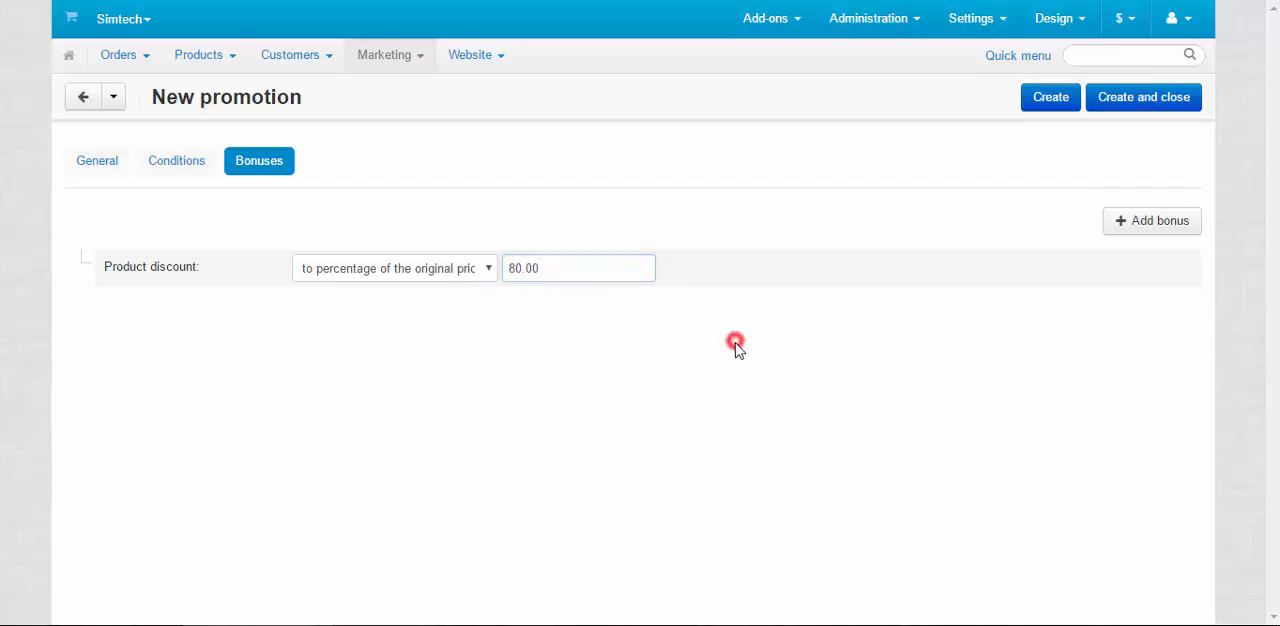
pyautogui.moveTo(700, 228)
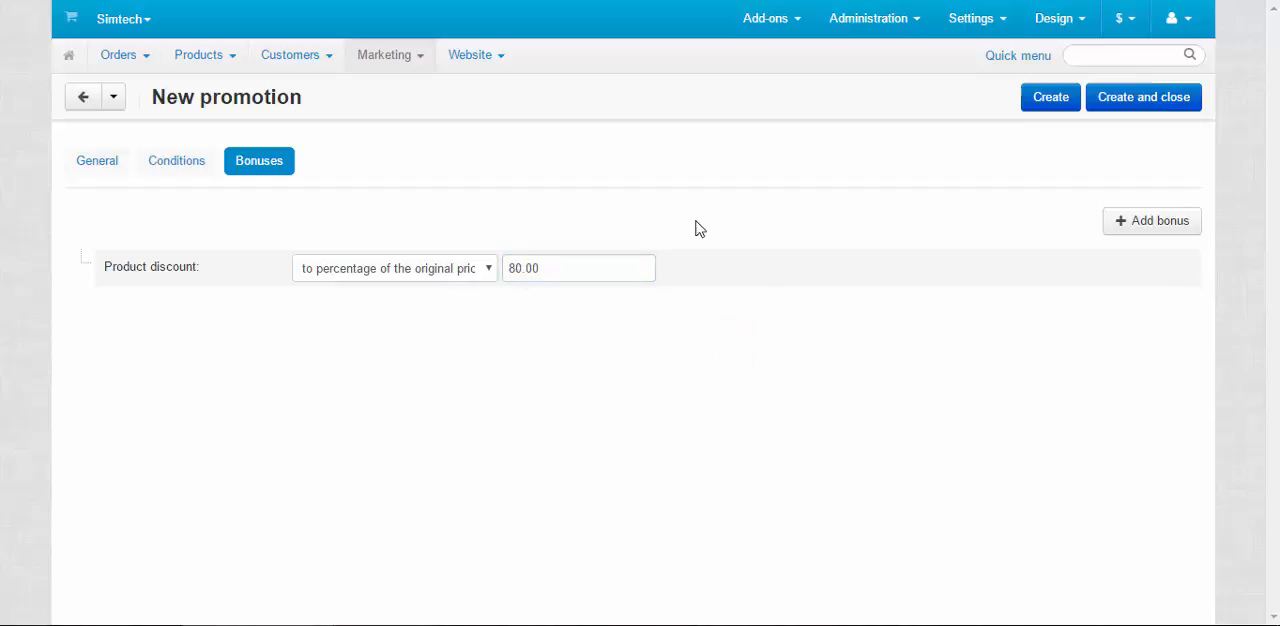
pyautogui.click(394, 268)
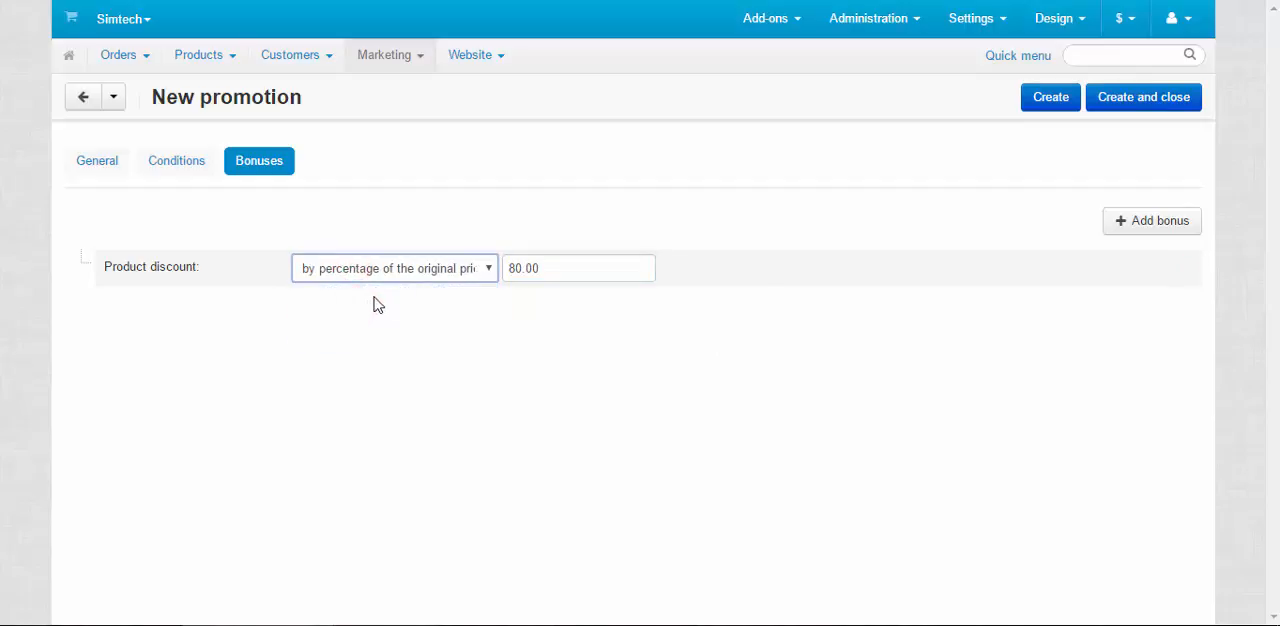
pyautogui.click(578, 268)
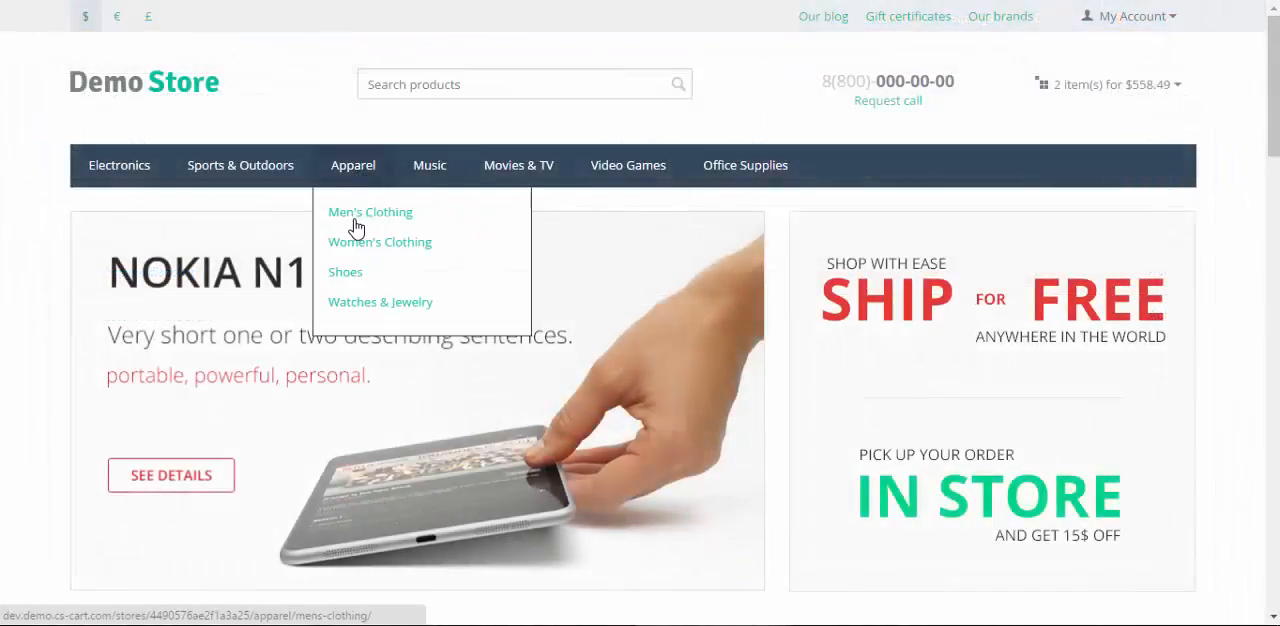
# Browse Men's Clothing products showing 20% off, then go to Women's Clothing.
pyautogui.click(370, 212)
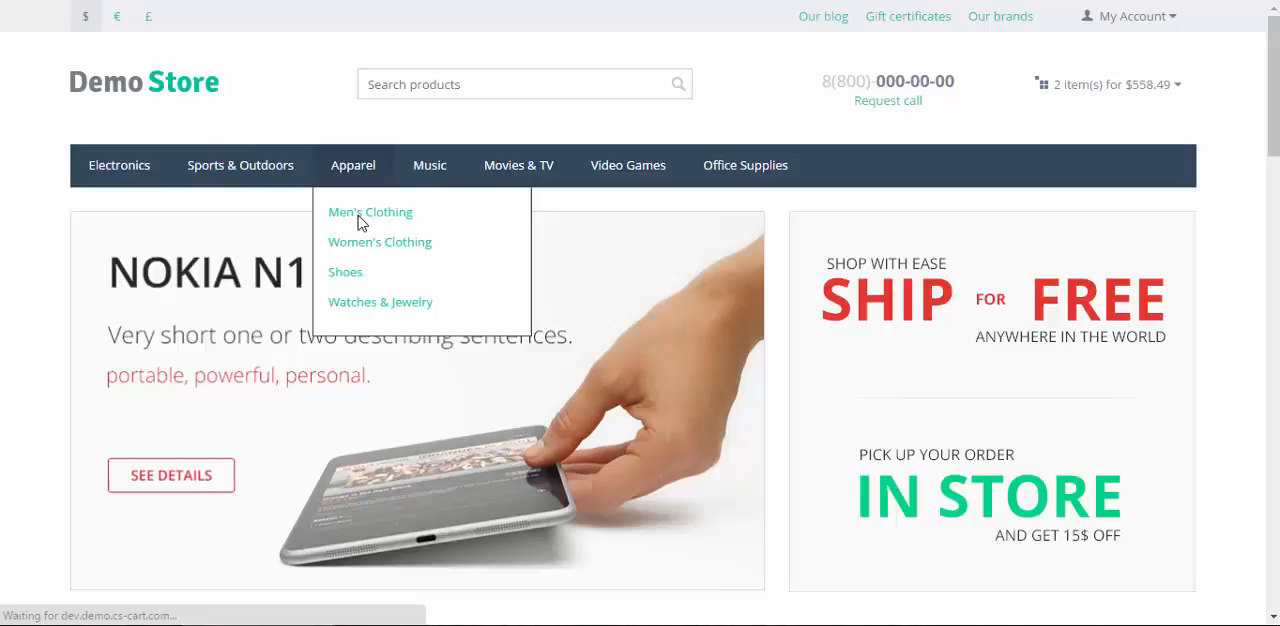
pyautogui.click(370, 212)
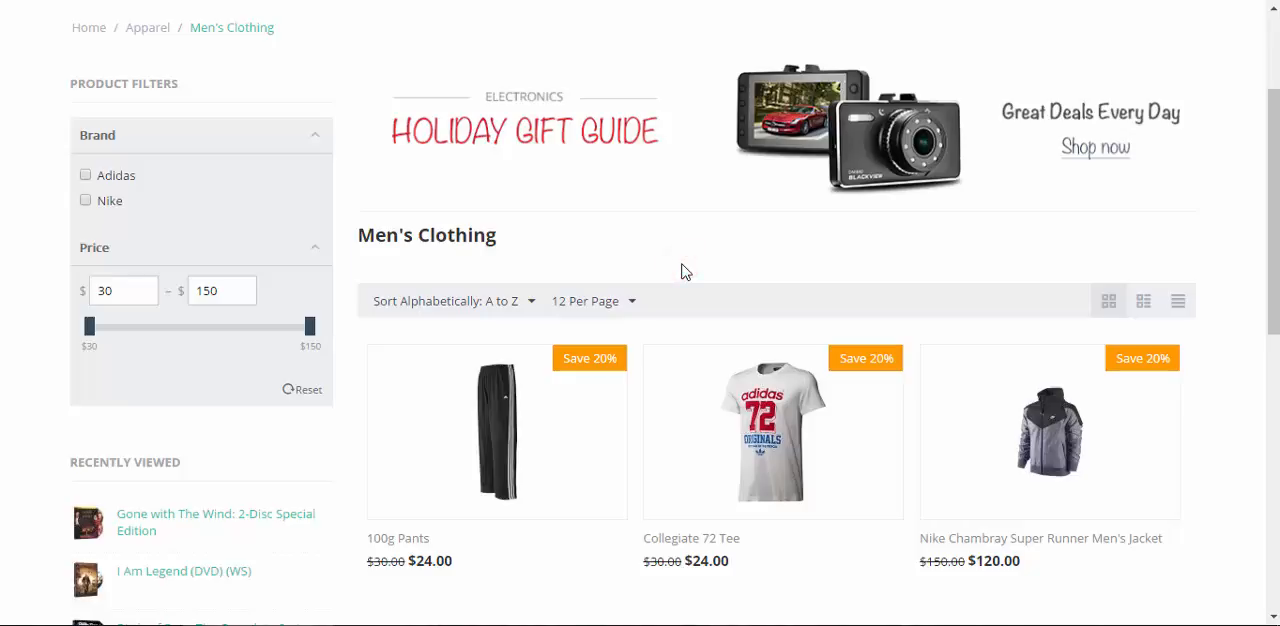
pyautogui.scroll(-3)
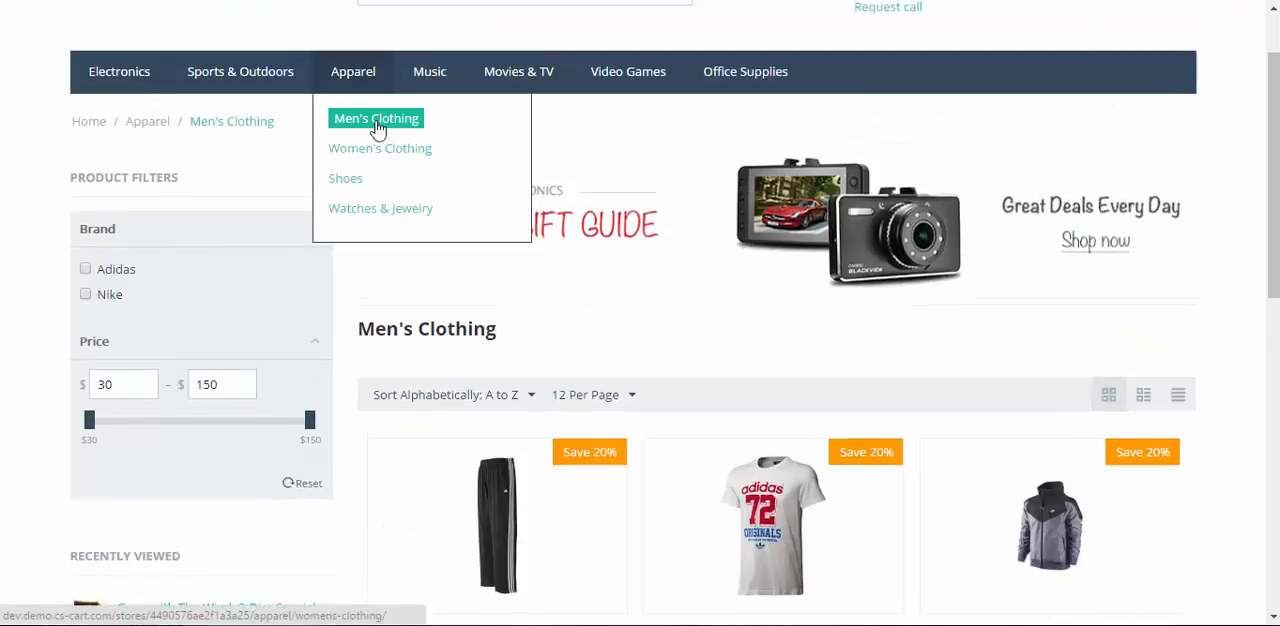
pyautogui.moveTo(400, 172)
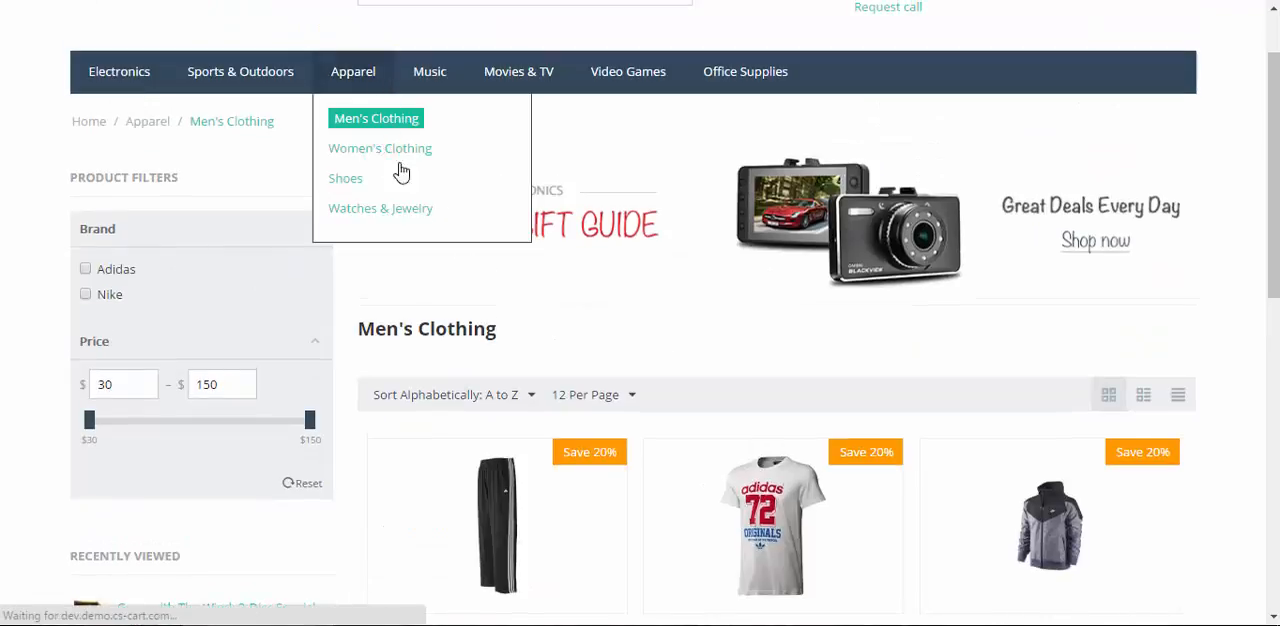
pyautogui.click(380, 148)
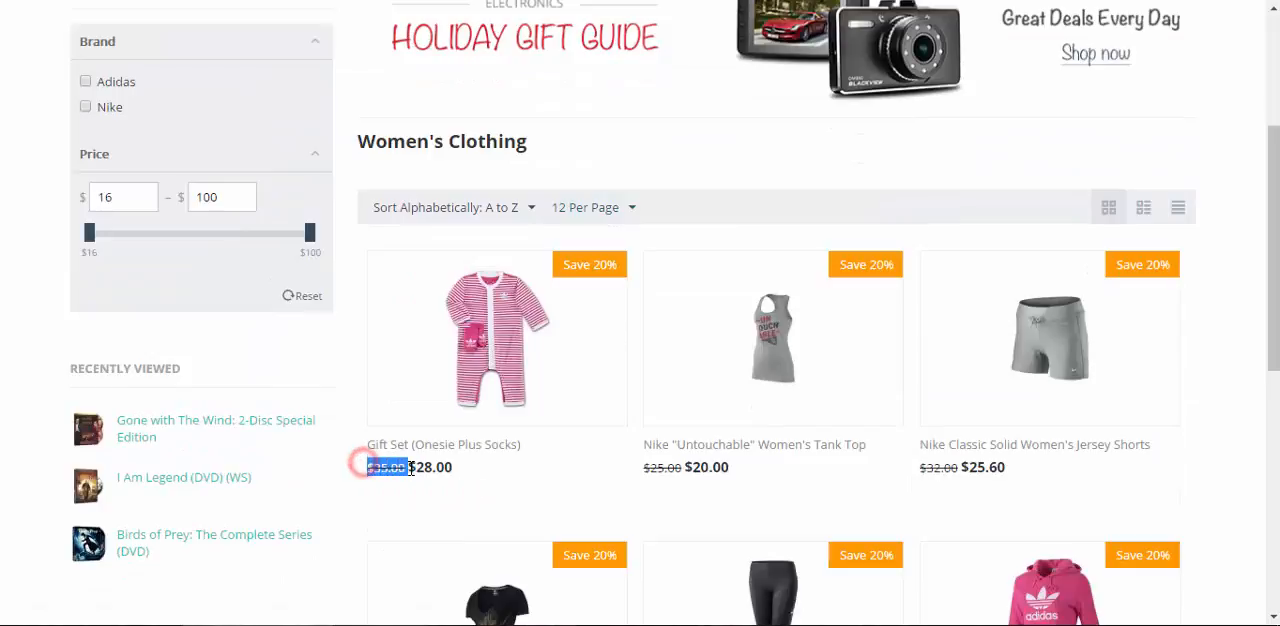
pyautogui.moveTo(490, 470)
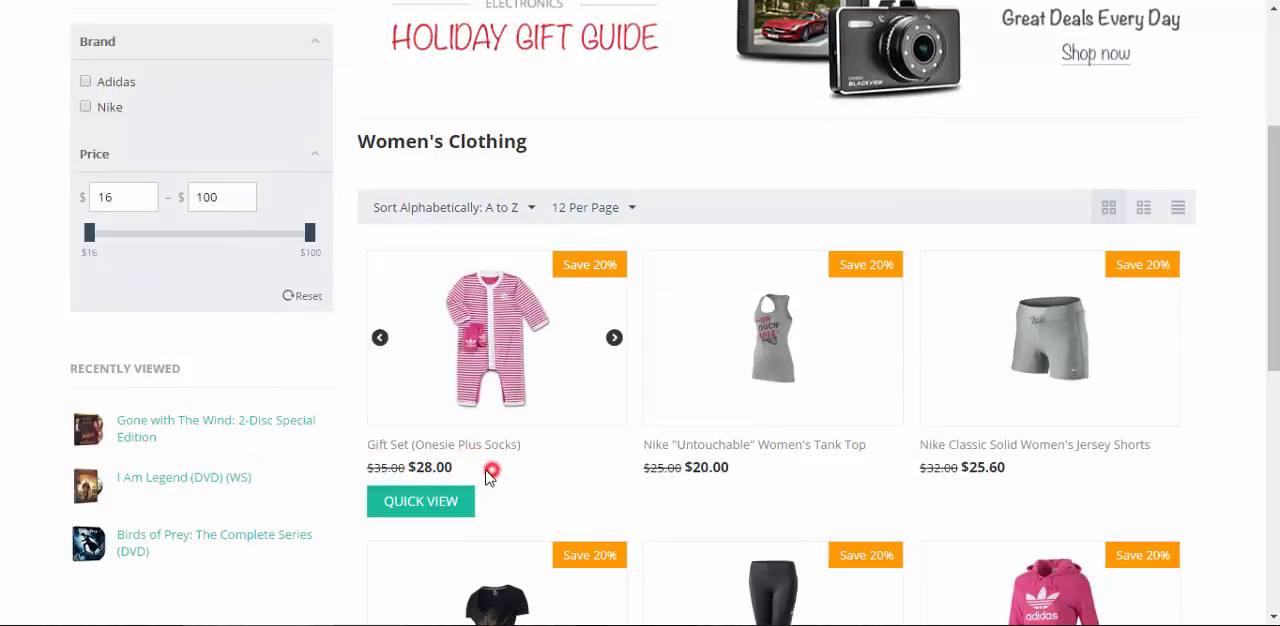
pyautogui.moveTo(504, 468)
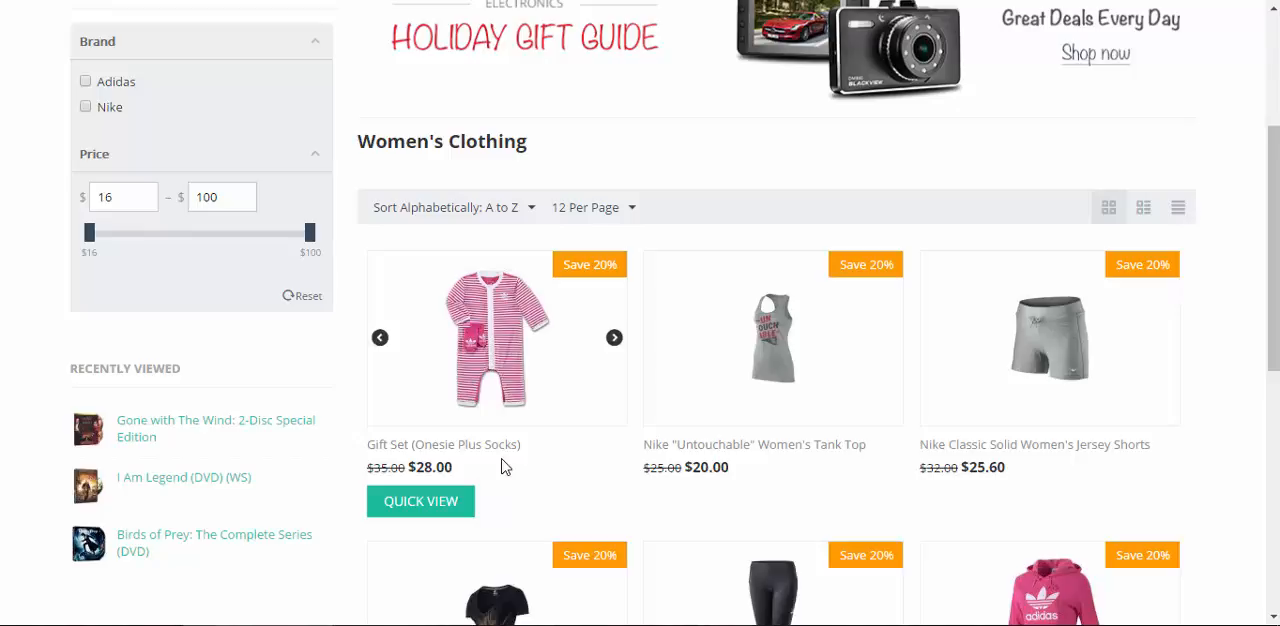
# Preview the Gift Set, add the Nike Untouchable Women's Tank Top to cart and continue shopping.
pyautogui.click(420, 500)
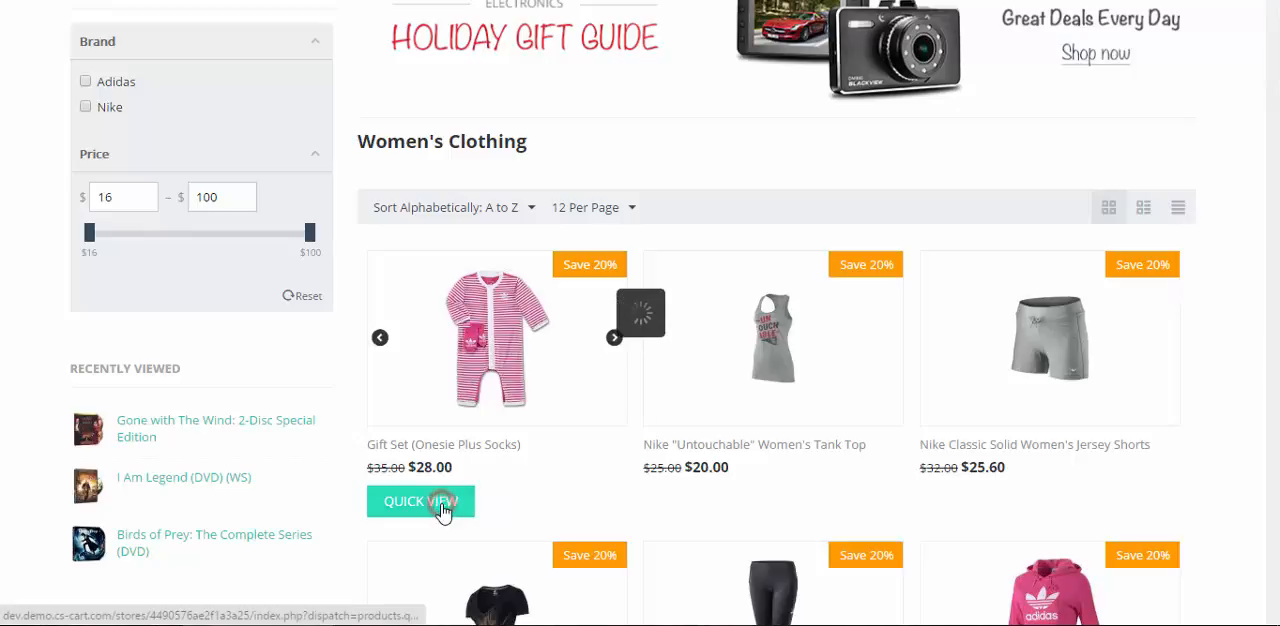
pyautogui.click(420, 500)
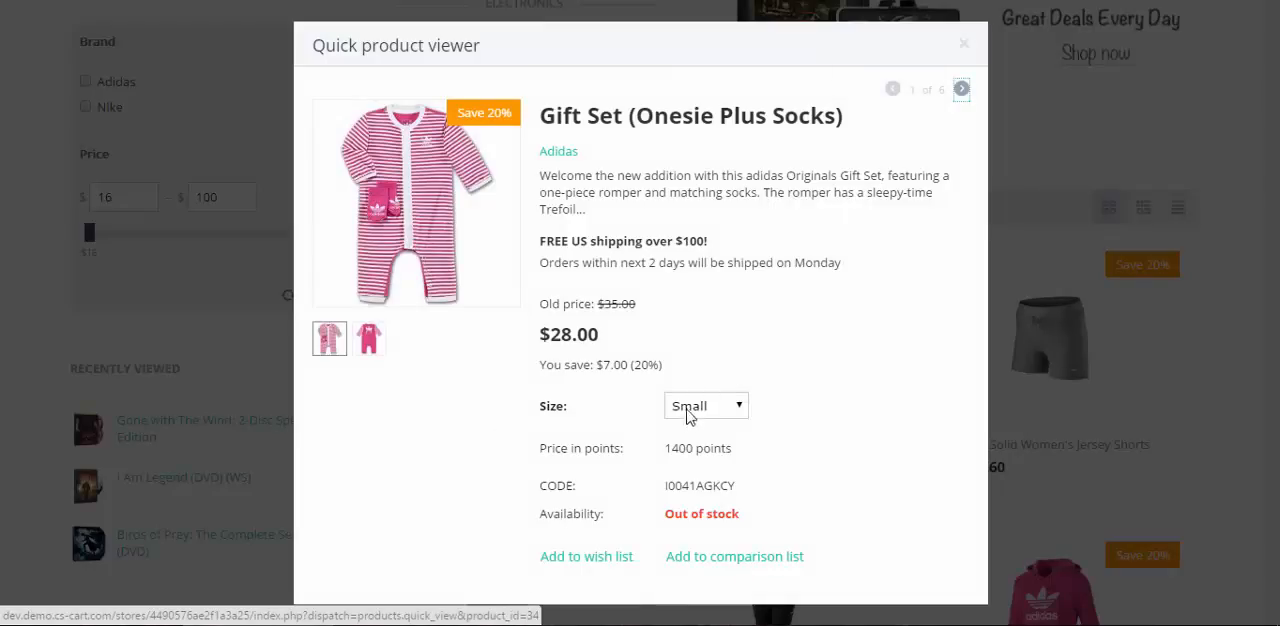
pyautogui.click(964, 44)
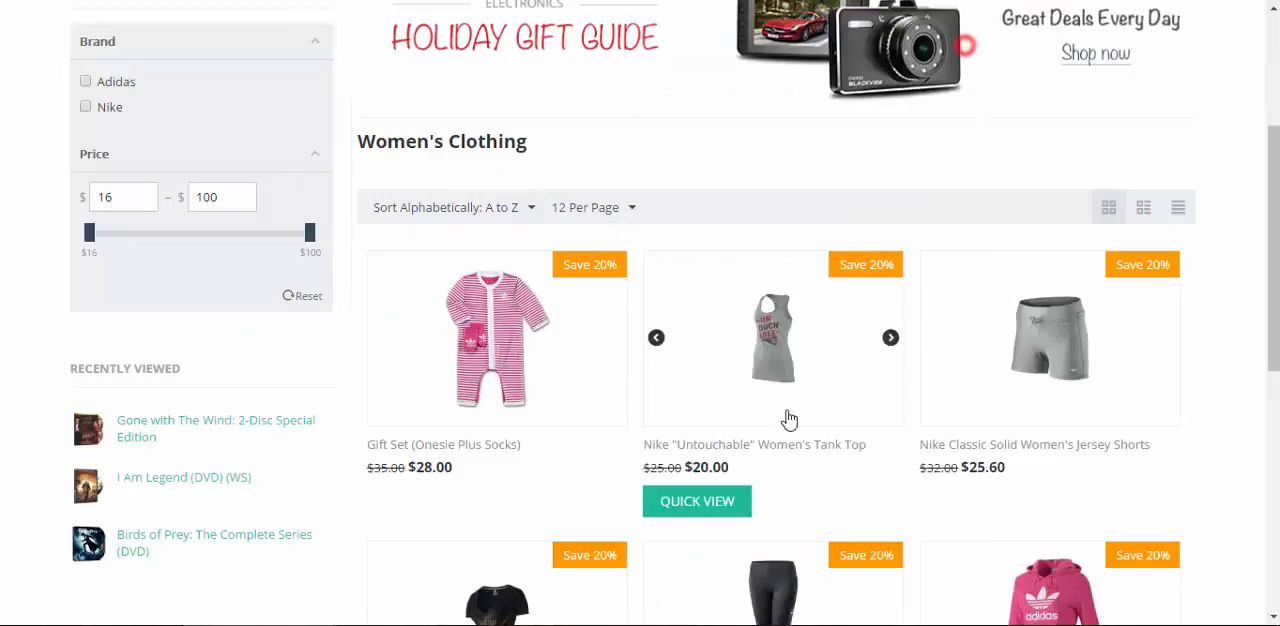
pyautogui.click(696, 500)
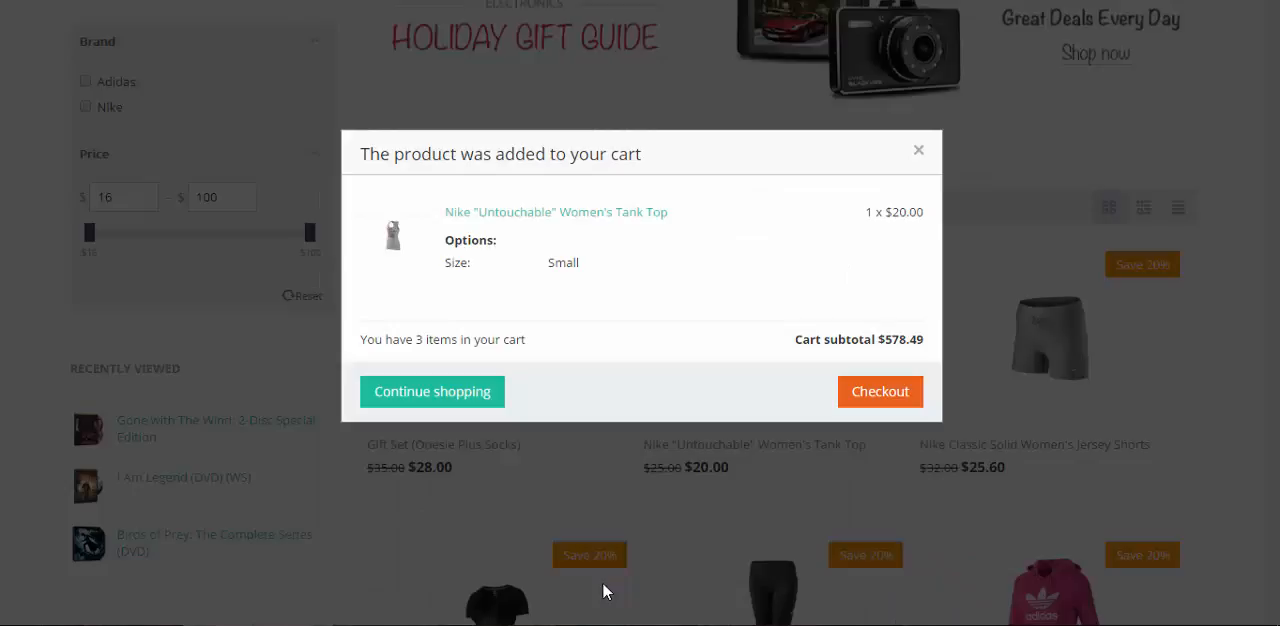
pyautogui.click(916, 150)
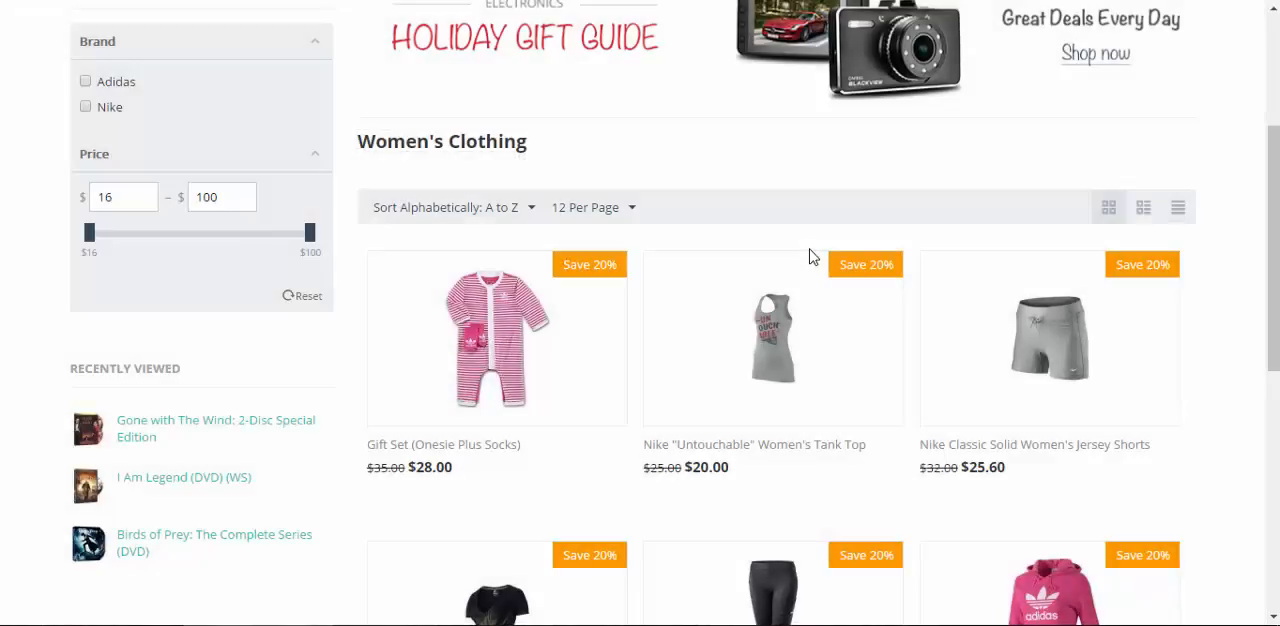
pyautogui.click(1110, 84)
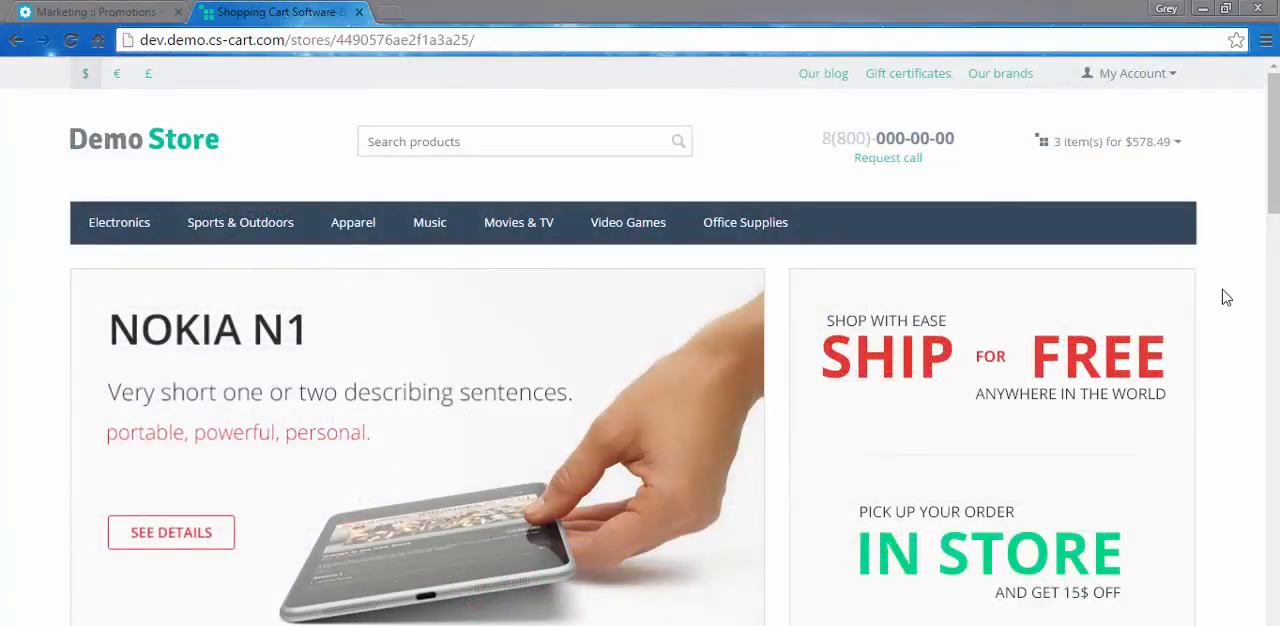
pyautogui.moveTo(948, 296)
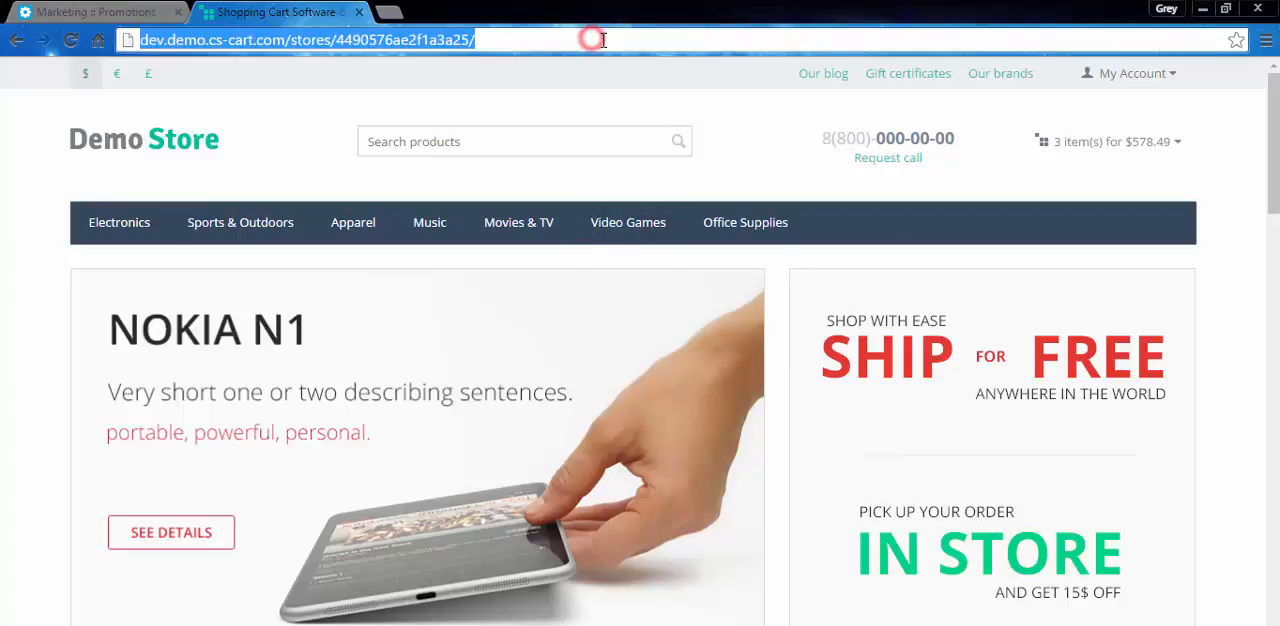
# Navigate to the store URL with 'promotions' appended to list active promotions.
pyautogui.write('promo')
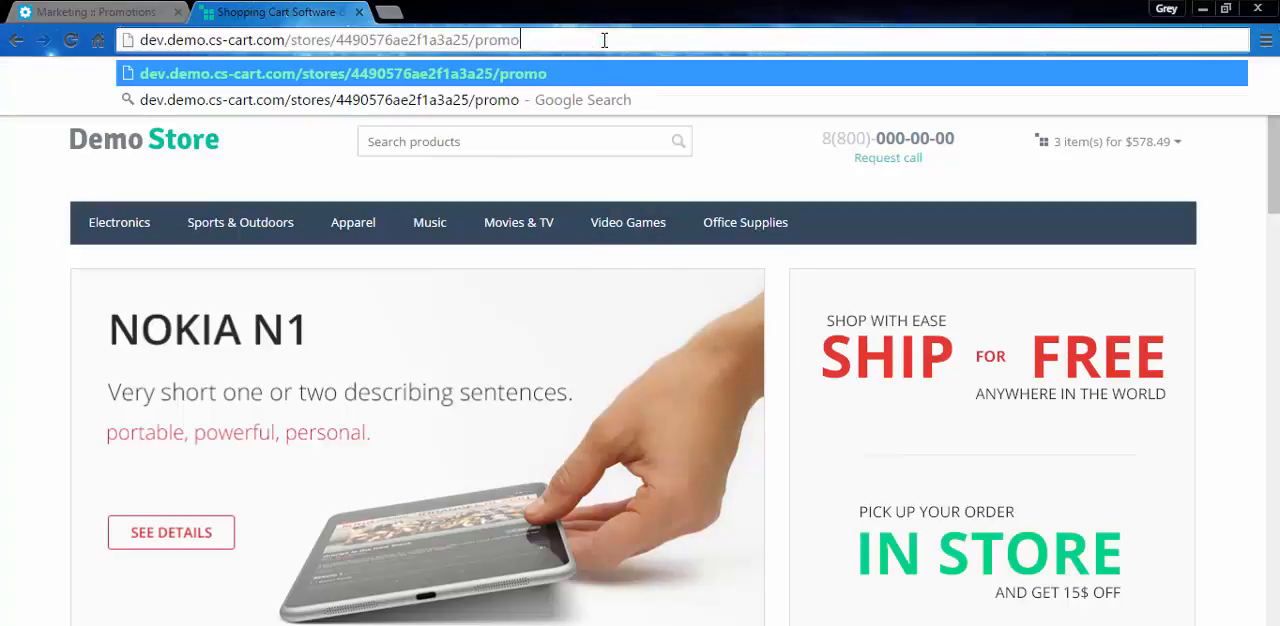
pyautogui.write('tions')
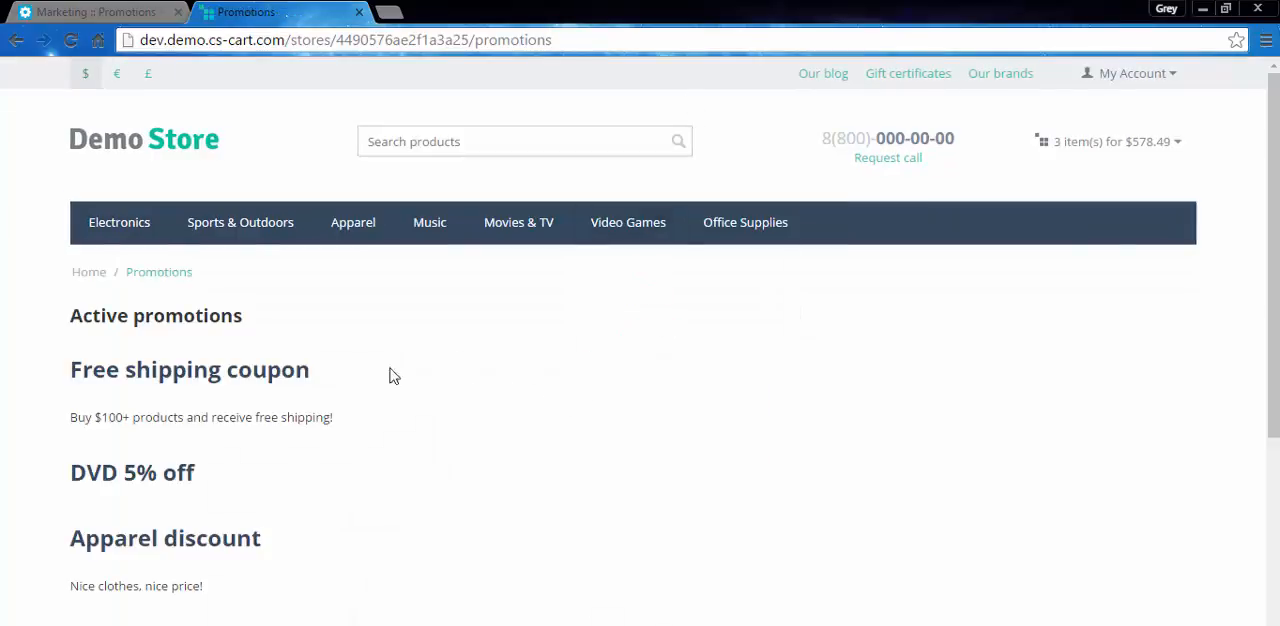
pyautogui.scroll(-3)
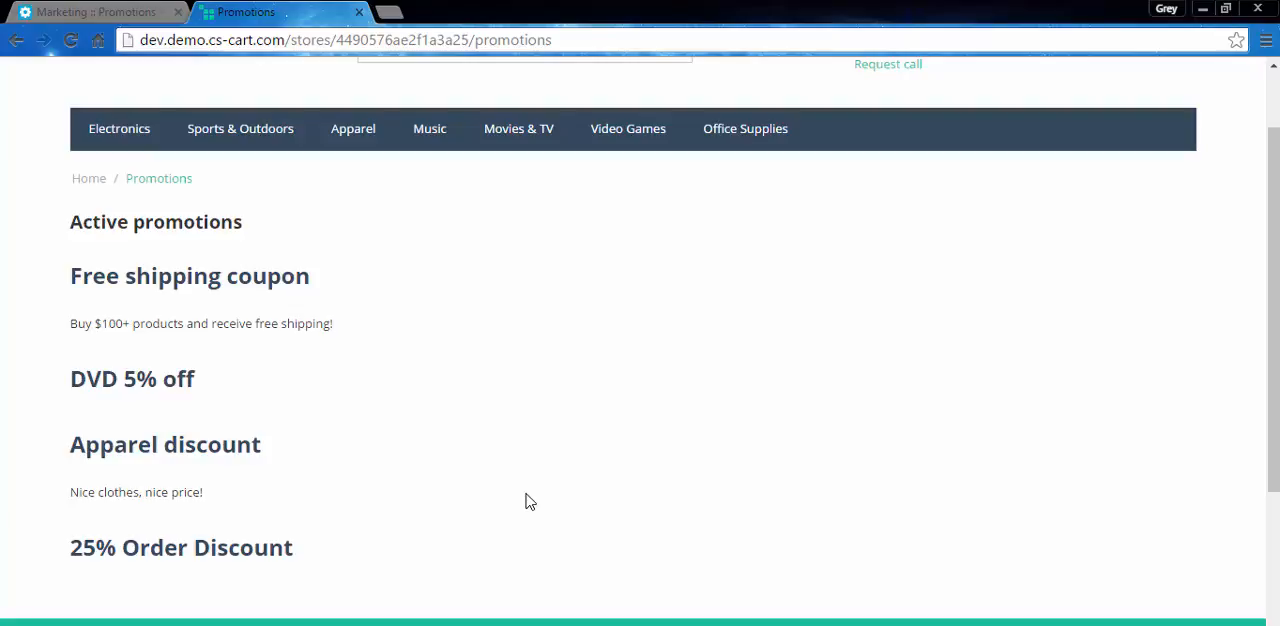
pyautogui.moveTo(790, 440)
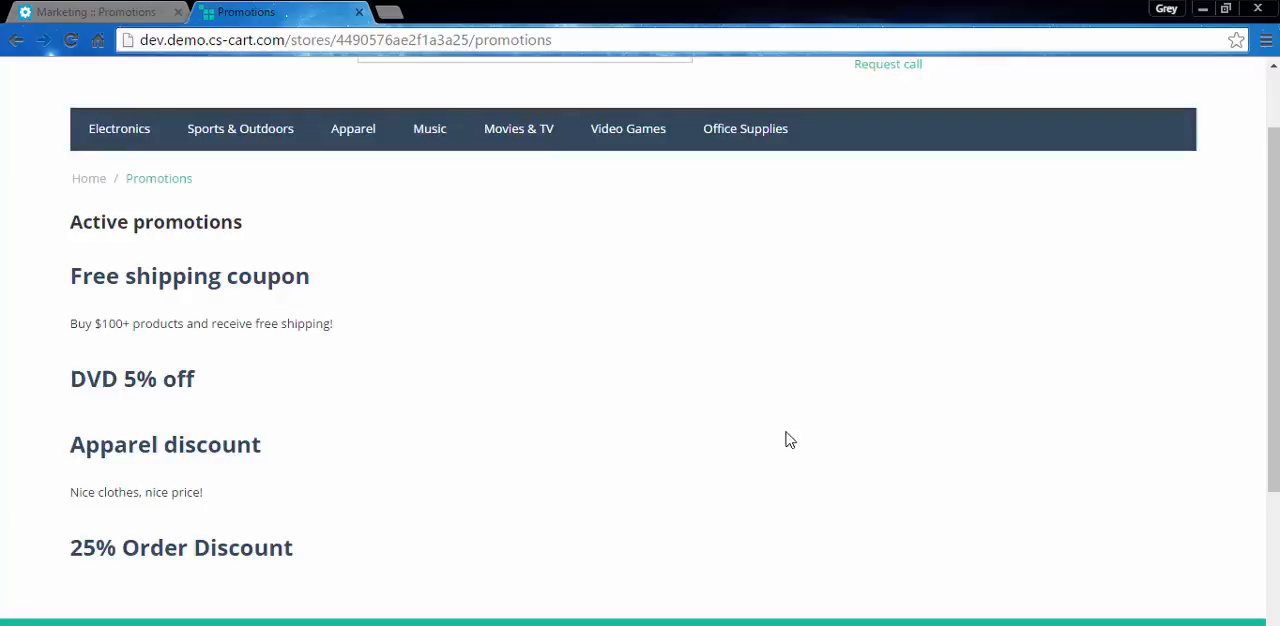
pyautogui.scroll(-3)
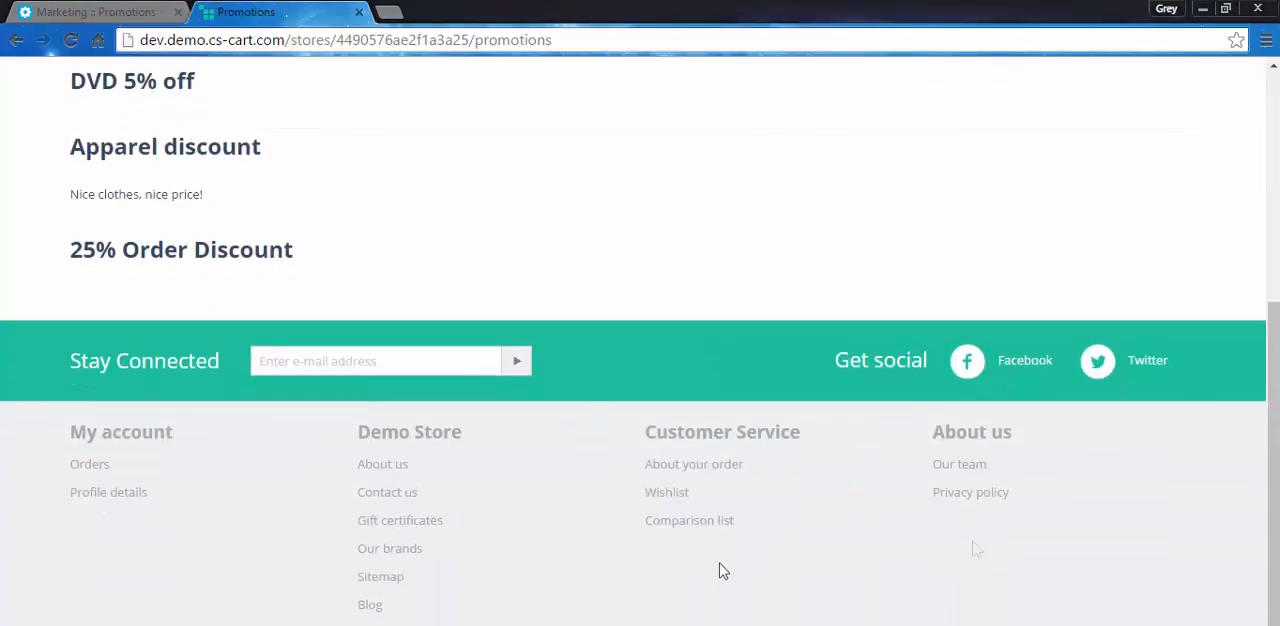
pyautogui.scroll(3)
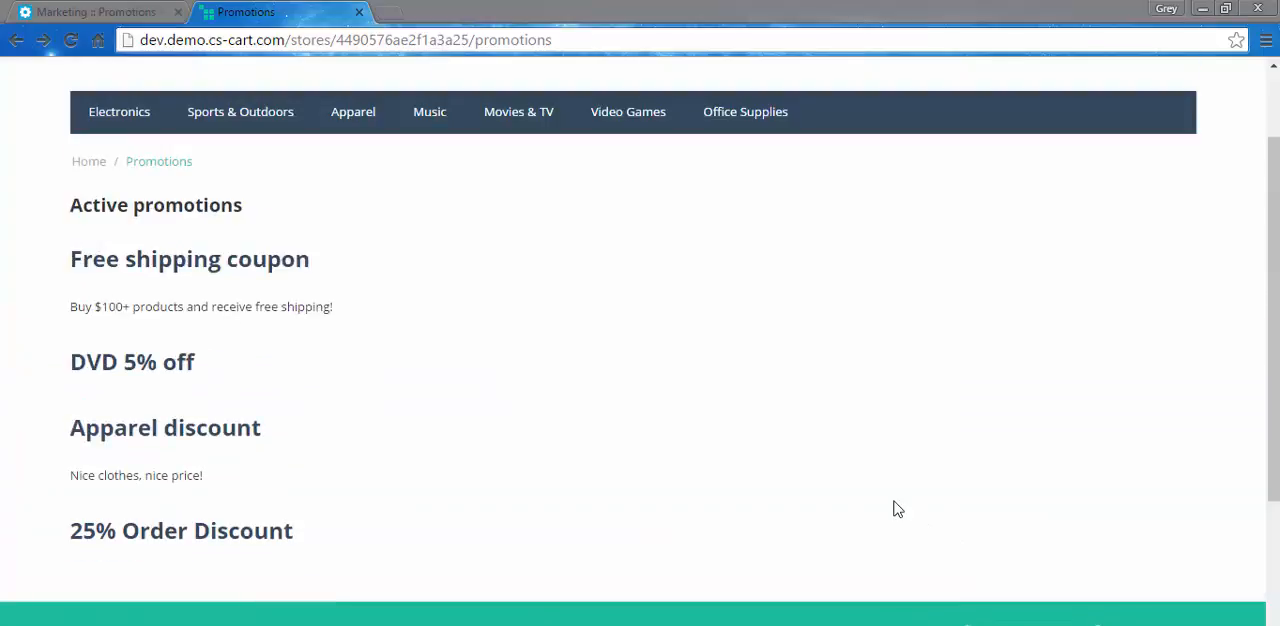
pyautogui.moveTo(580, 272)
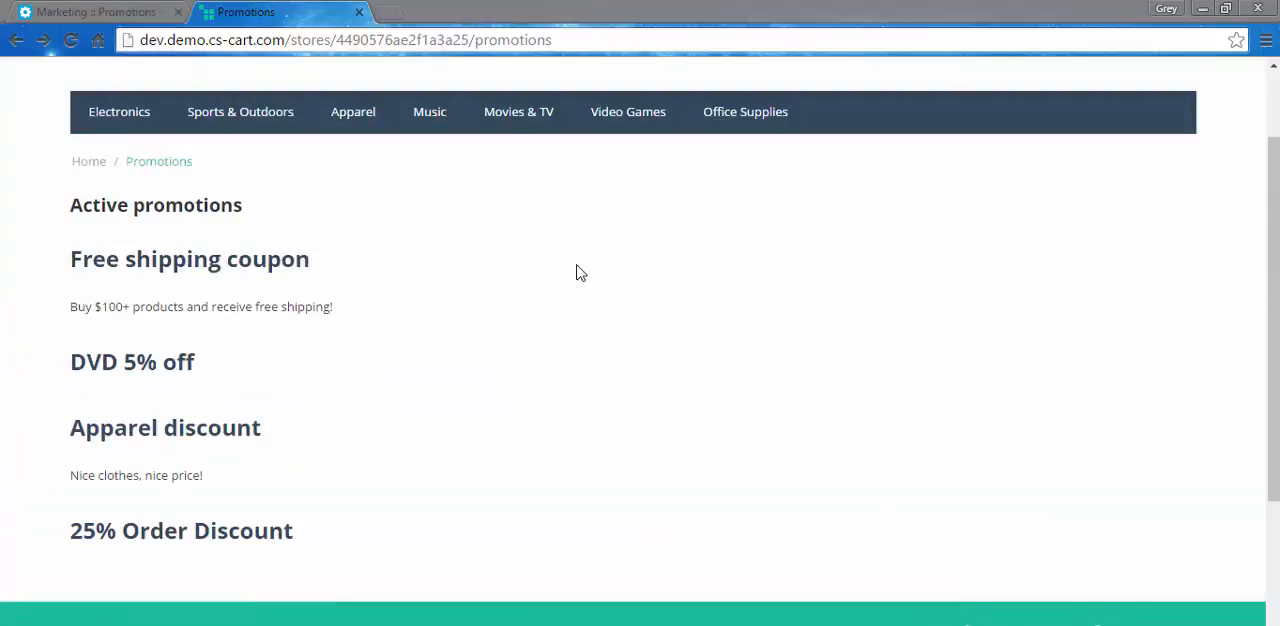